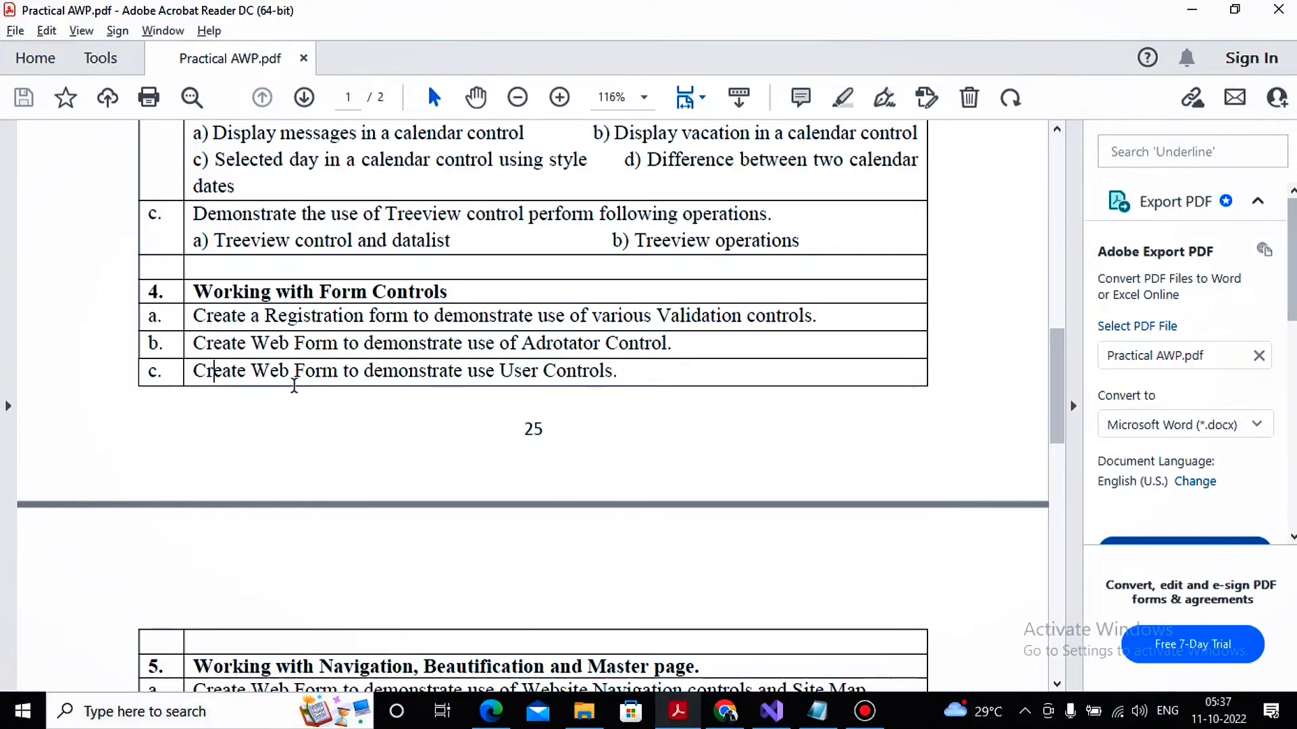
{"action": "mouse_move", "coordinate": [428, 387]}
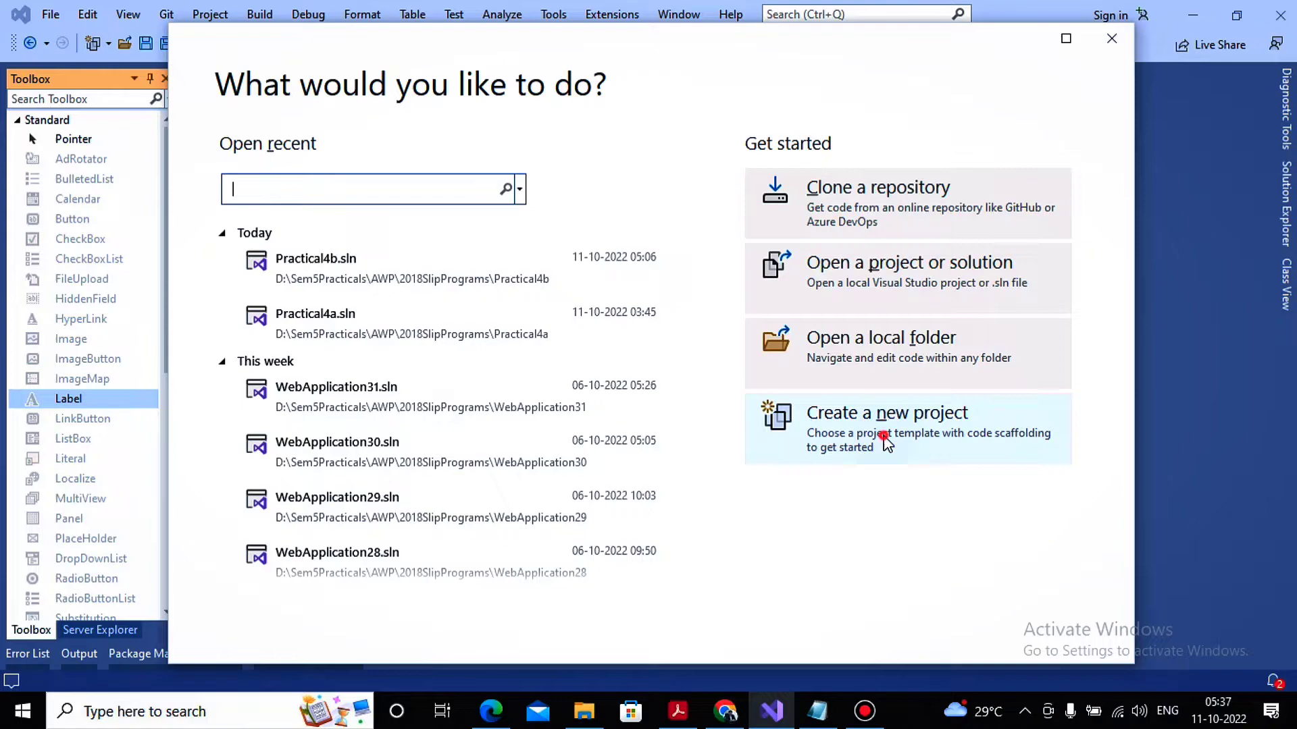
Create an ASP.NET Web Application (.NET Framework) project named Practical4c.
{"action": "left_click", "coordinate": [886, 413]}
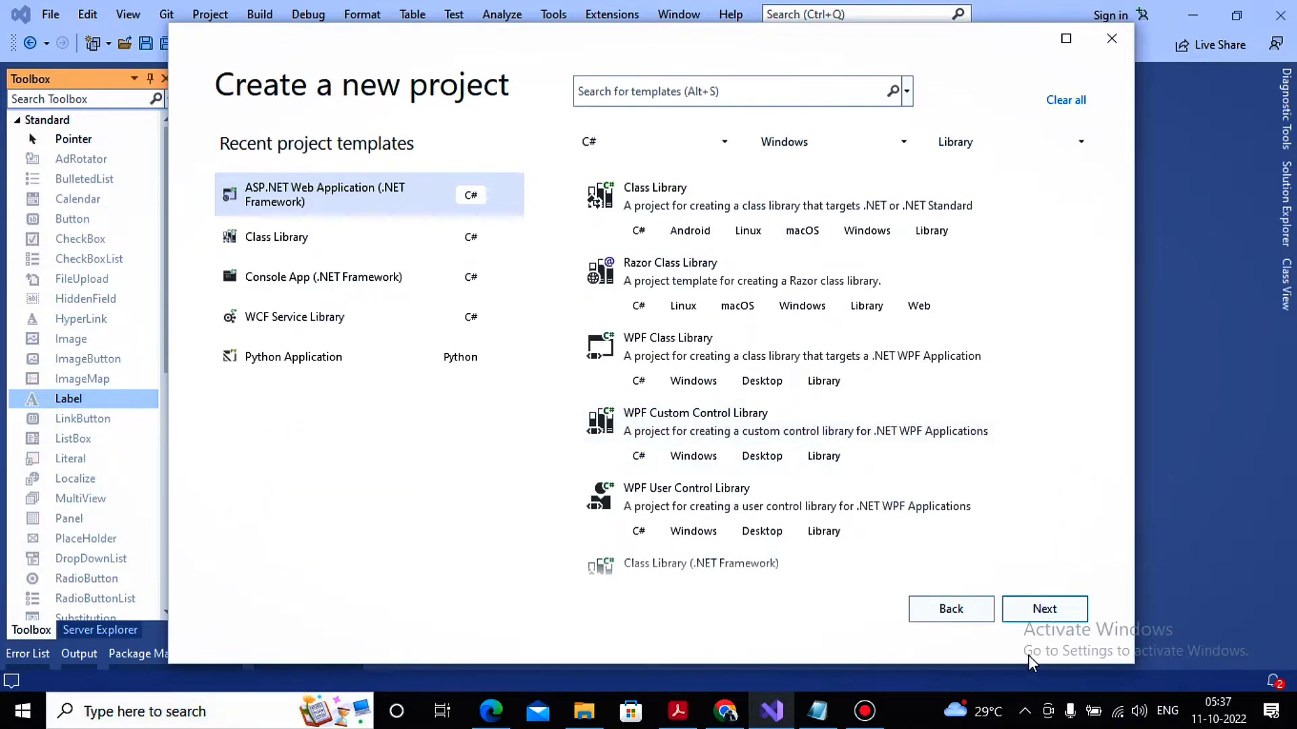
{"action": "left_click", "coordinate": [1044, 609]}
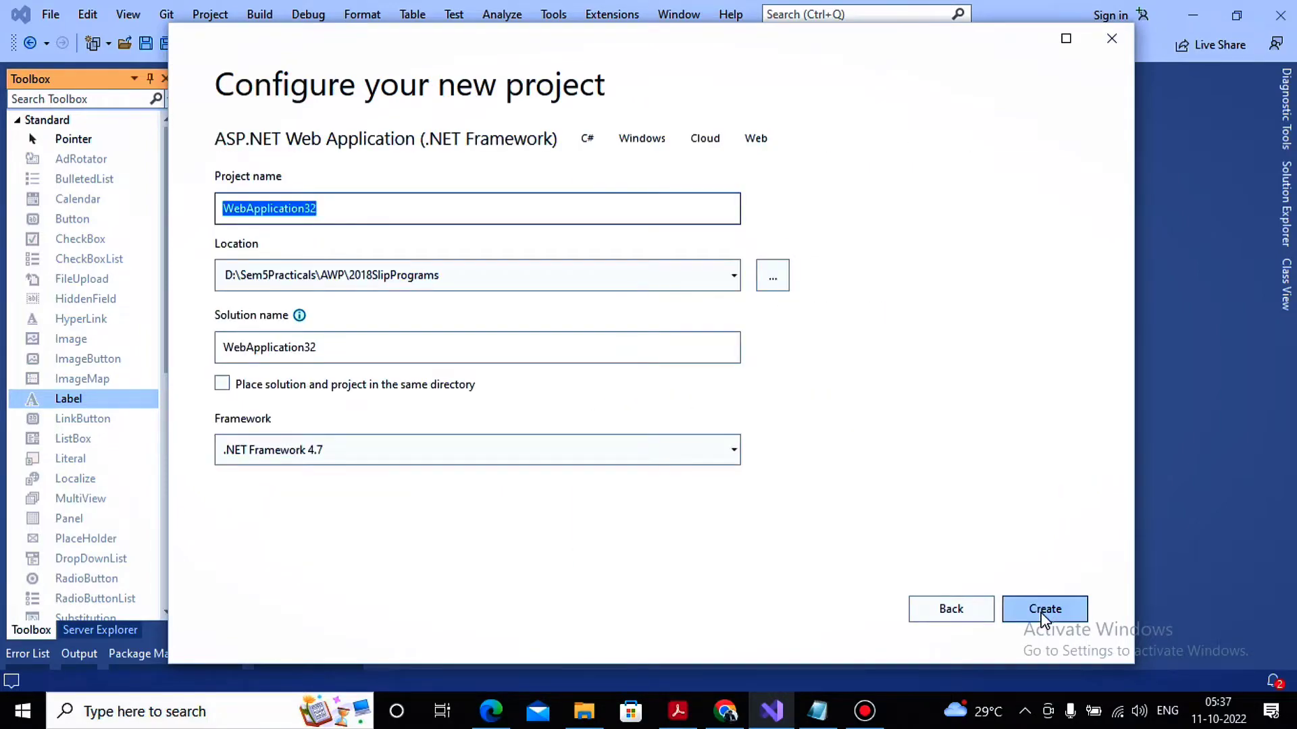
{"action": "type", "text": "Practical4c"}
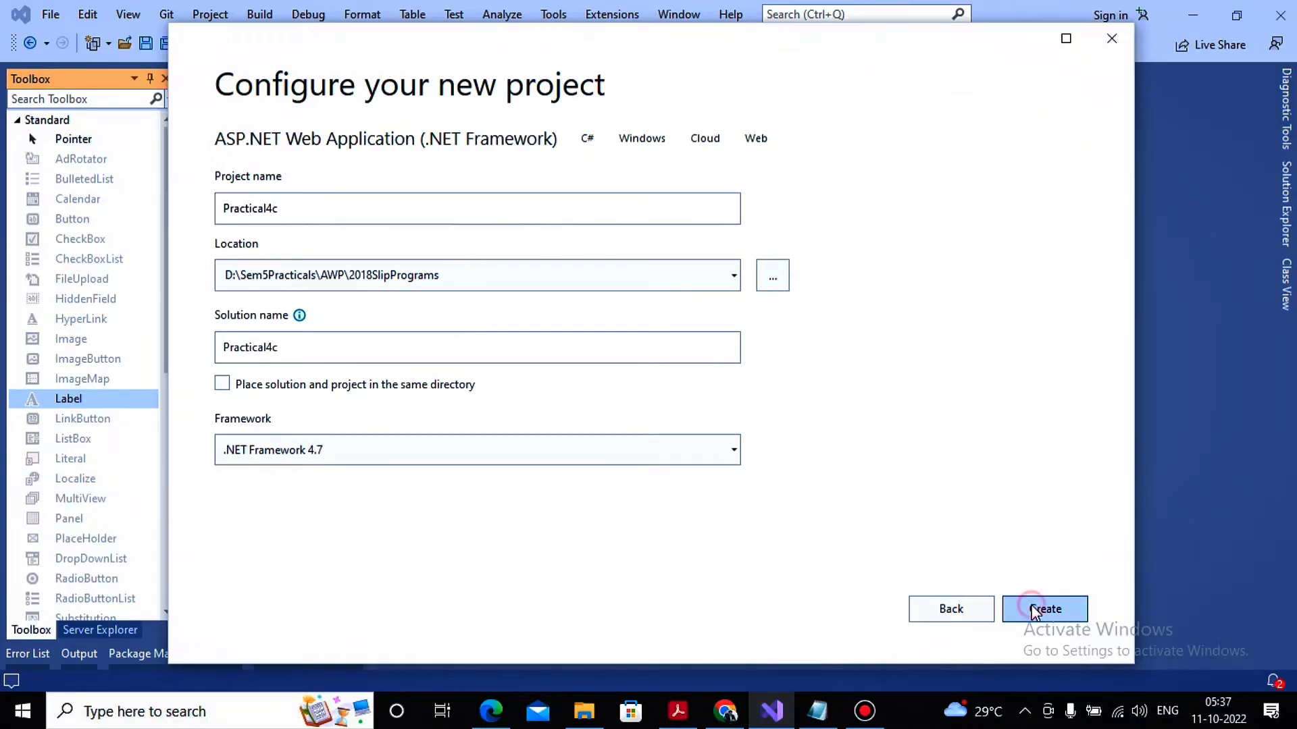
{"action": "left_click", "coordinate": [1044, 609]}
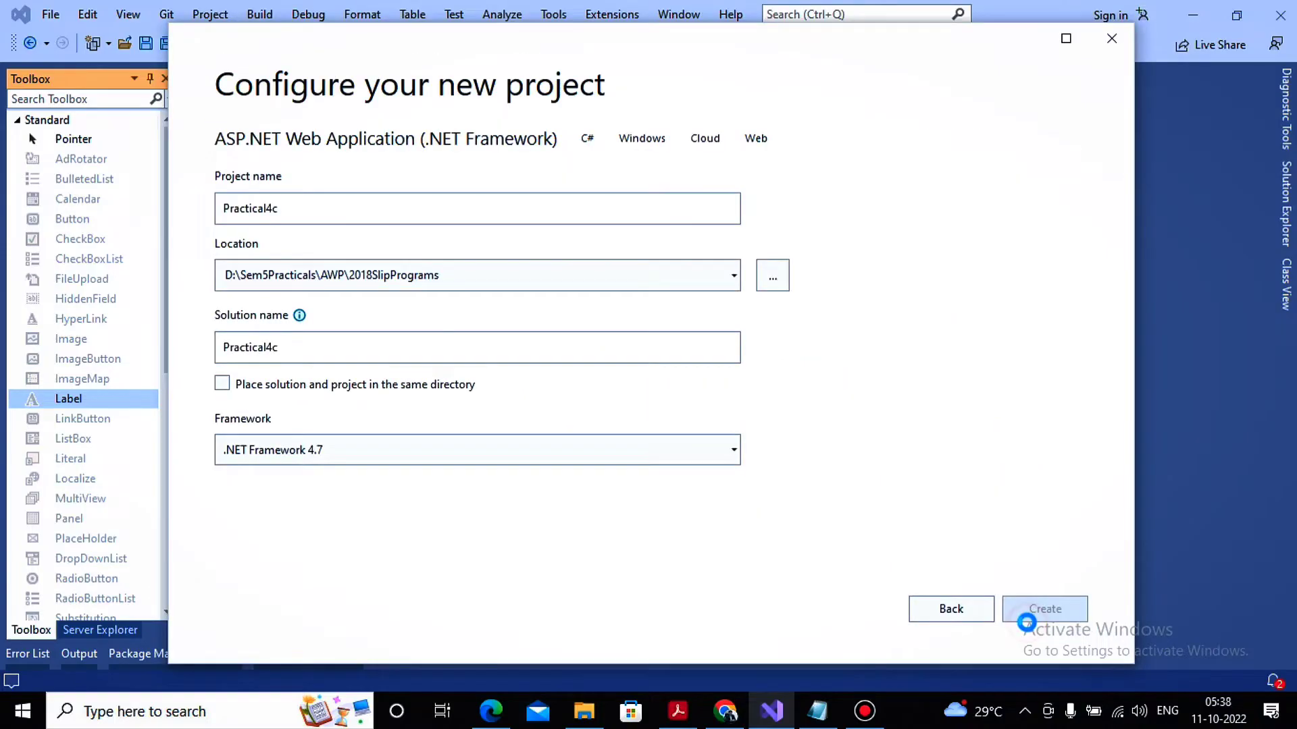
{"action": "left_click", "coordinate": [1044, 609]}
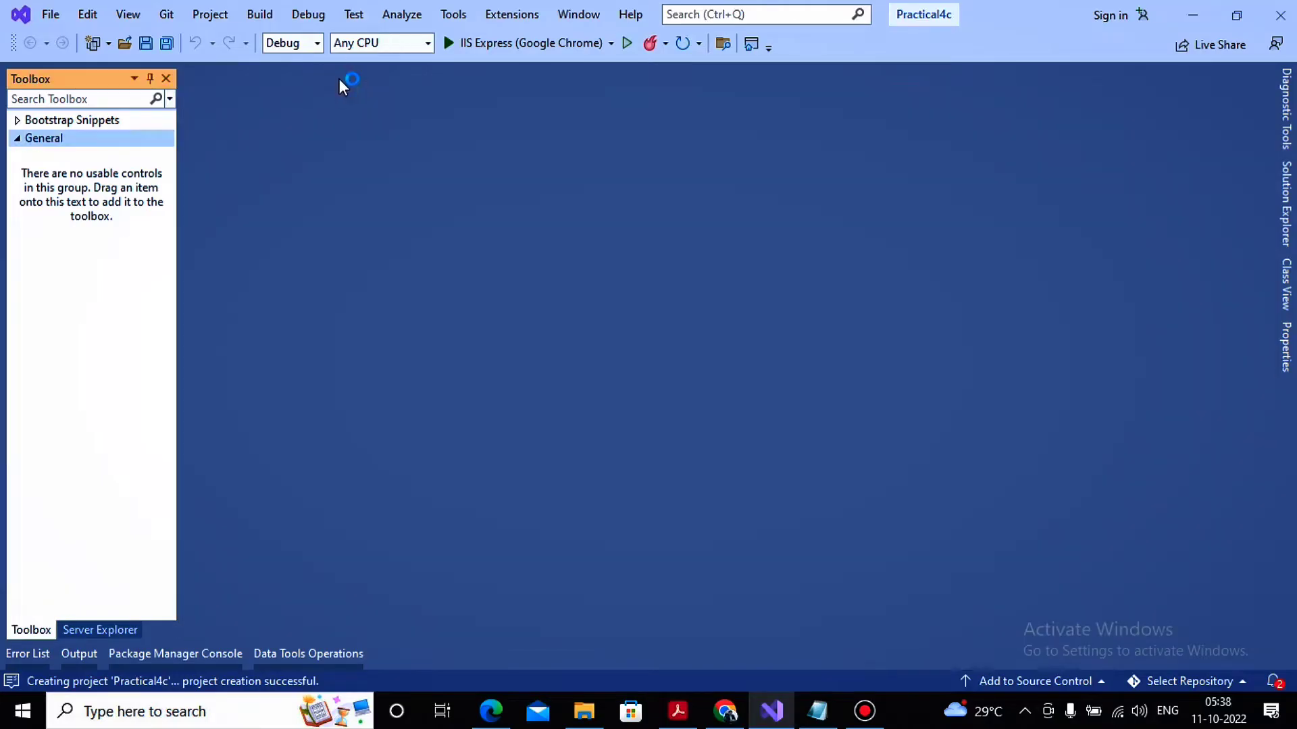
Start adding a new item to the Practical4c project from Solution Explorer.
{"action": "left_click", "coordinate": [1286, 198]}
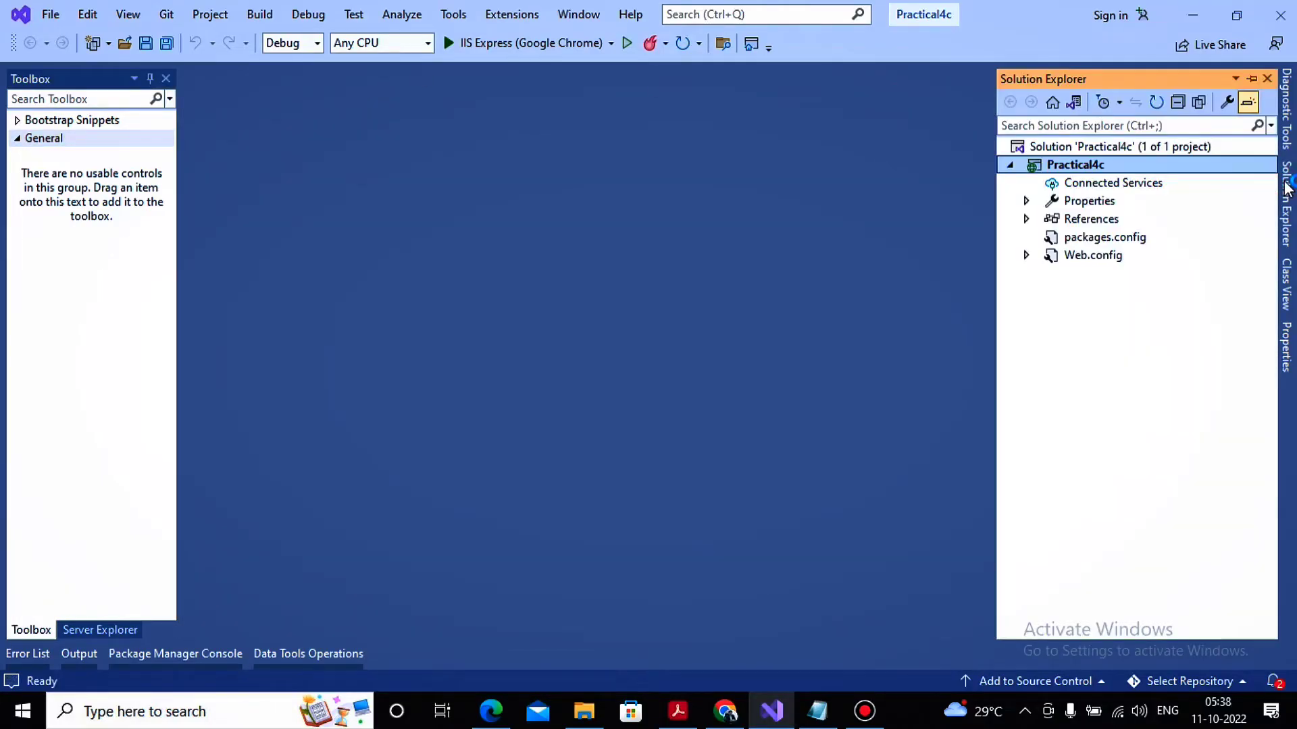
{"action": "mouse_move", "coordinate": [1149, 204]}
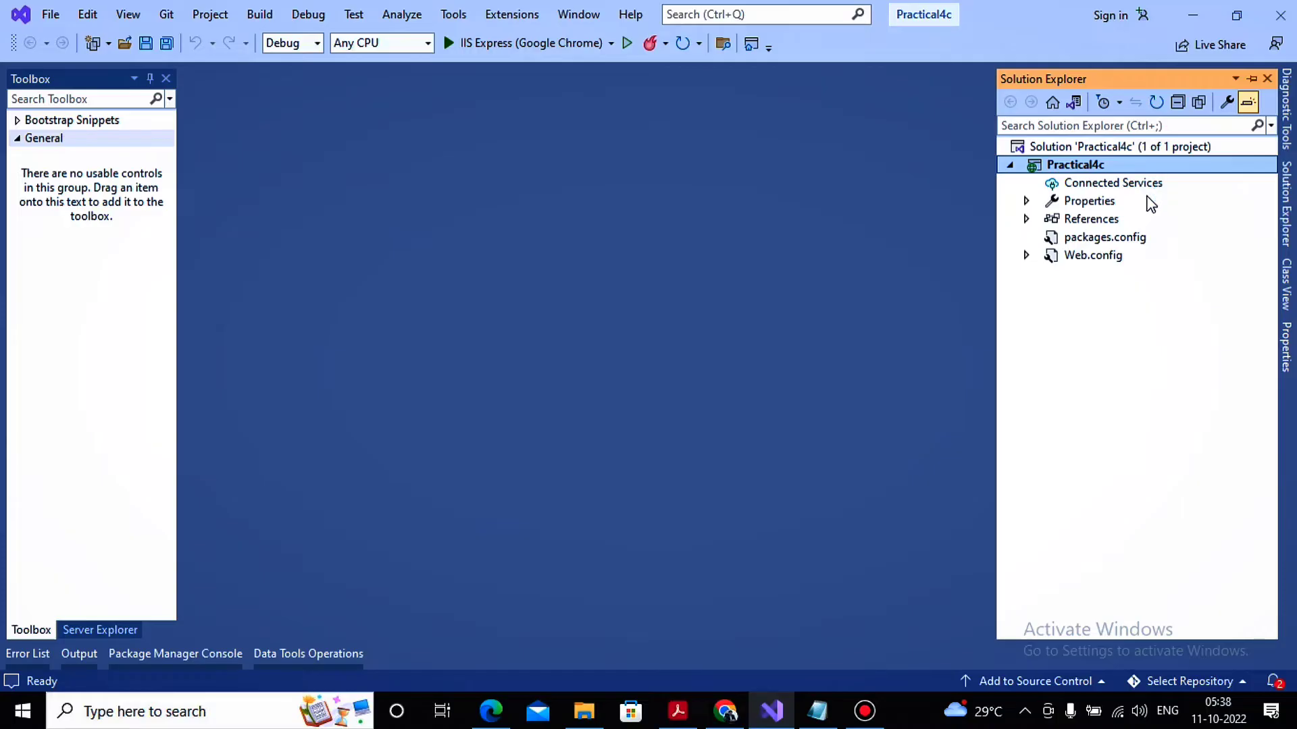
{"action": "right_click", "coordinate": [1075, 165]}
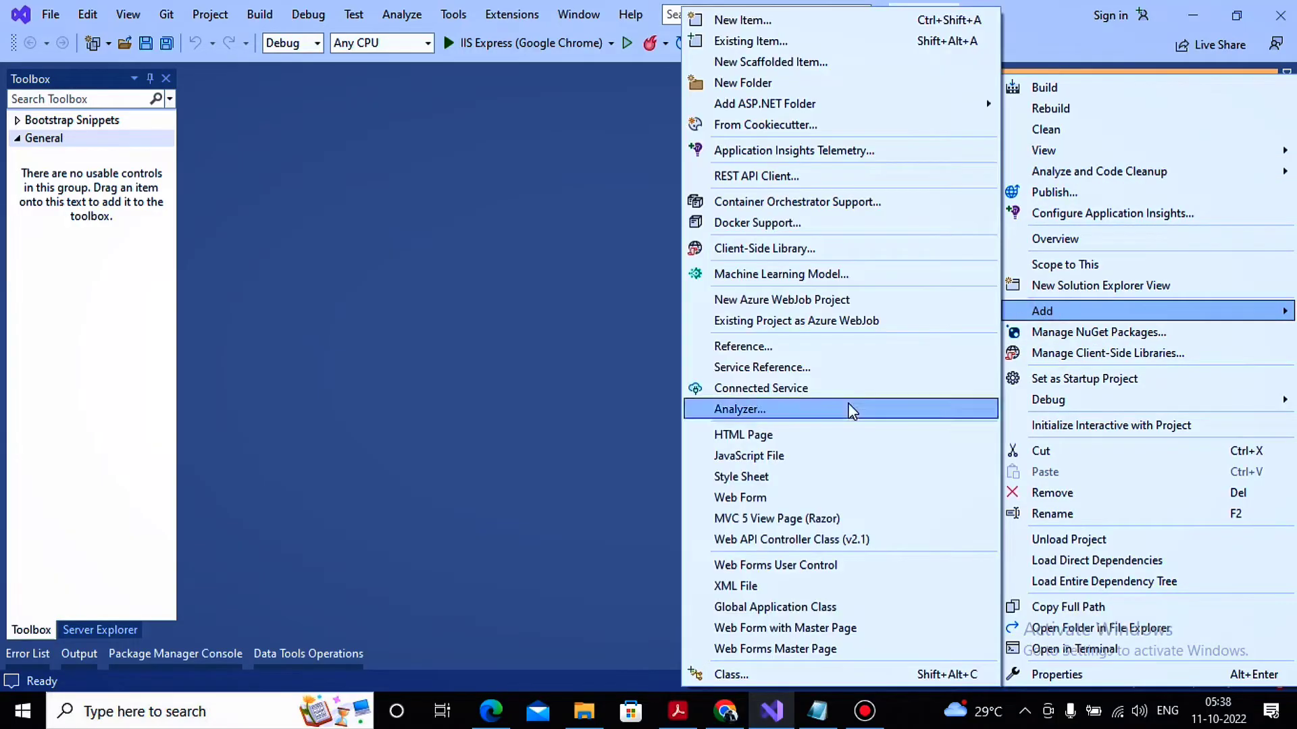
{"action": "mouse_move", "coordinate": [778, 20]}
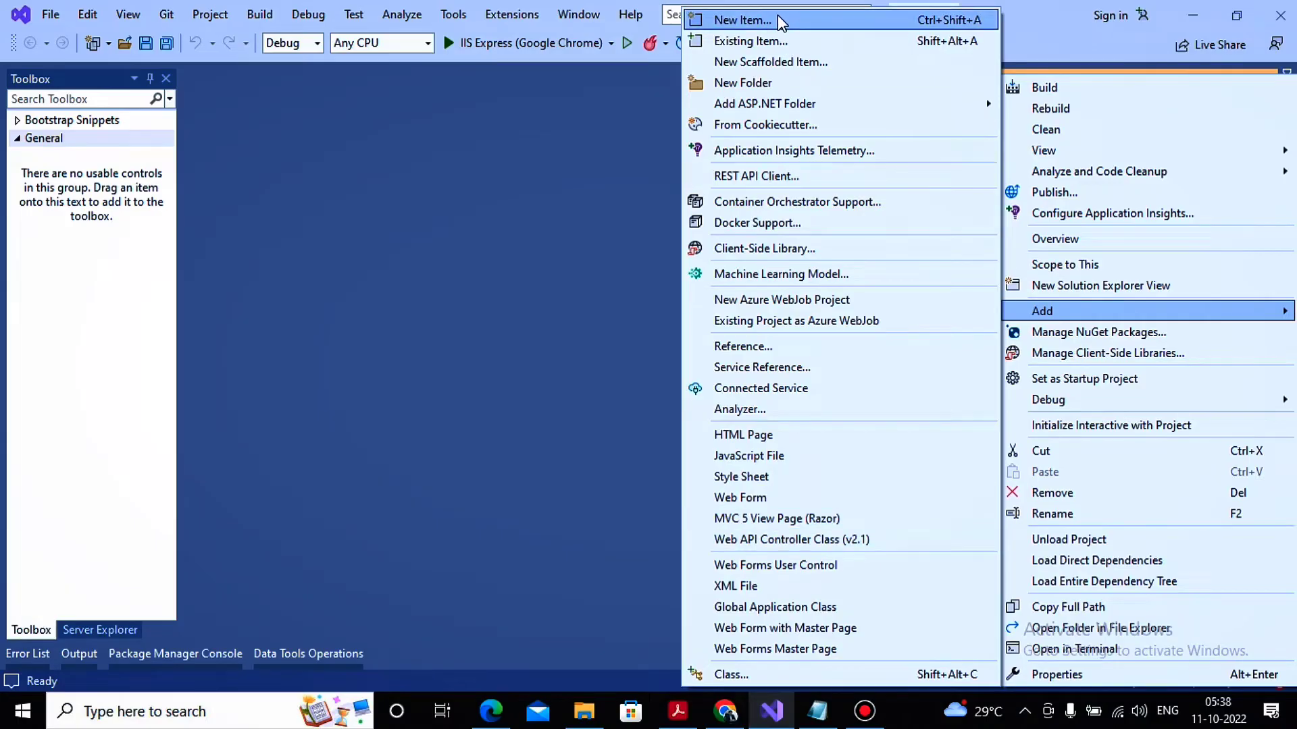
{"action": "left_click", "coordinate": [741, 21]}
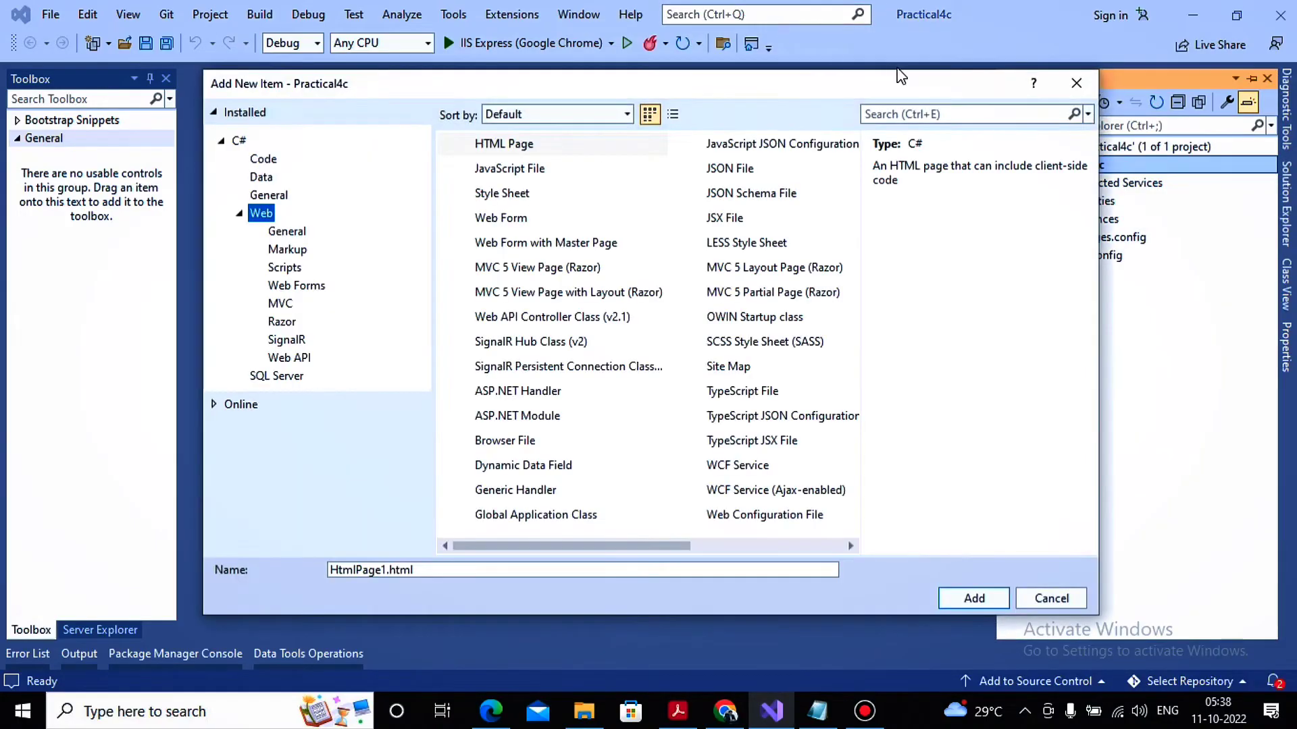
Add a Web Forms User Control, WebUserControl1.ascx, found by searching 'user'.
{"action": "type", "text": "u"}
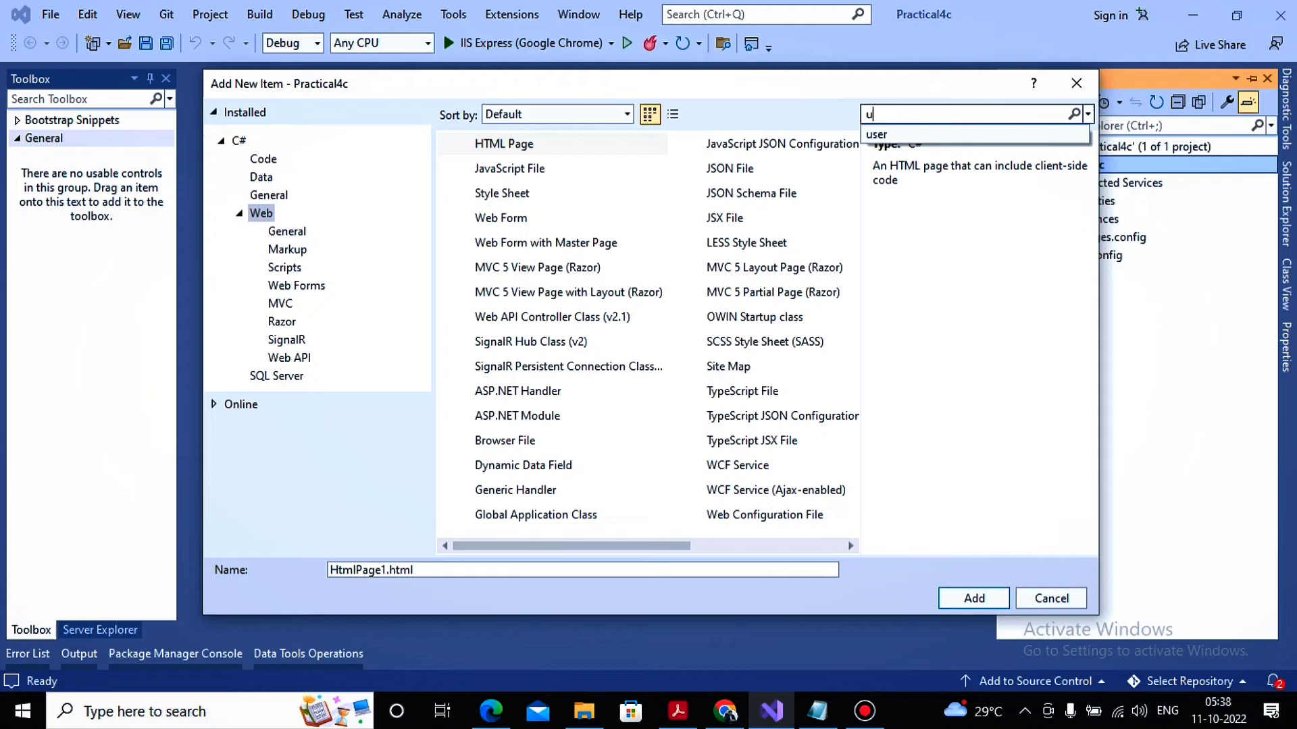
{"action": "type", "text": "ser"}
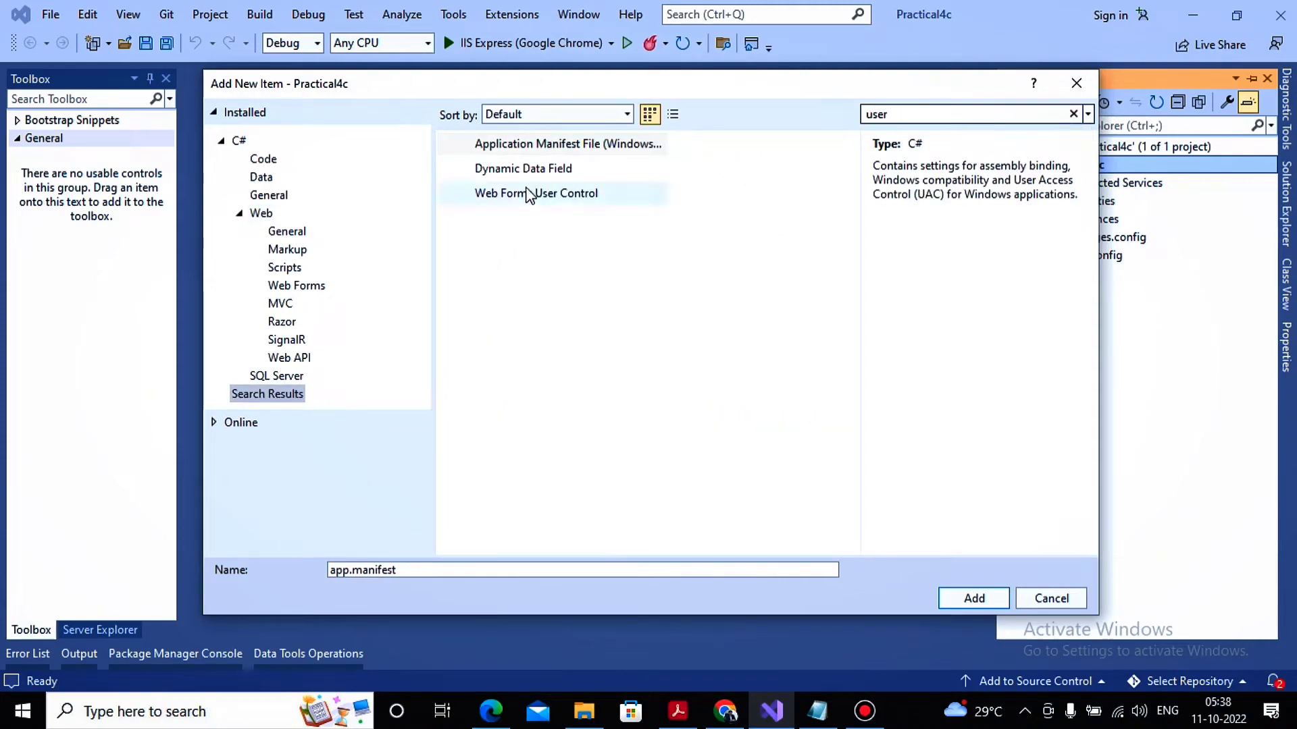
{"action": "left_click", "coordinate": [536, 193]}
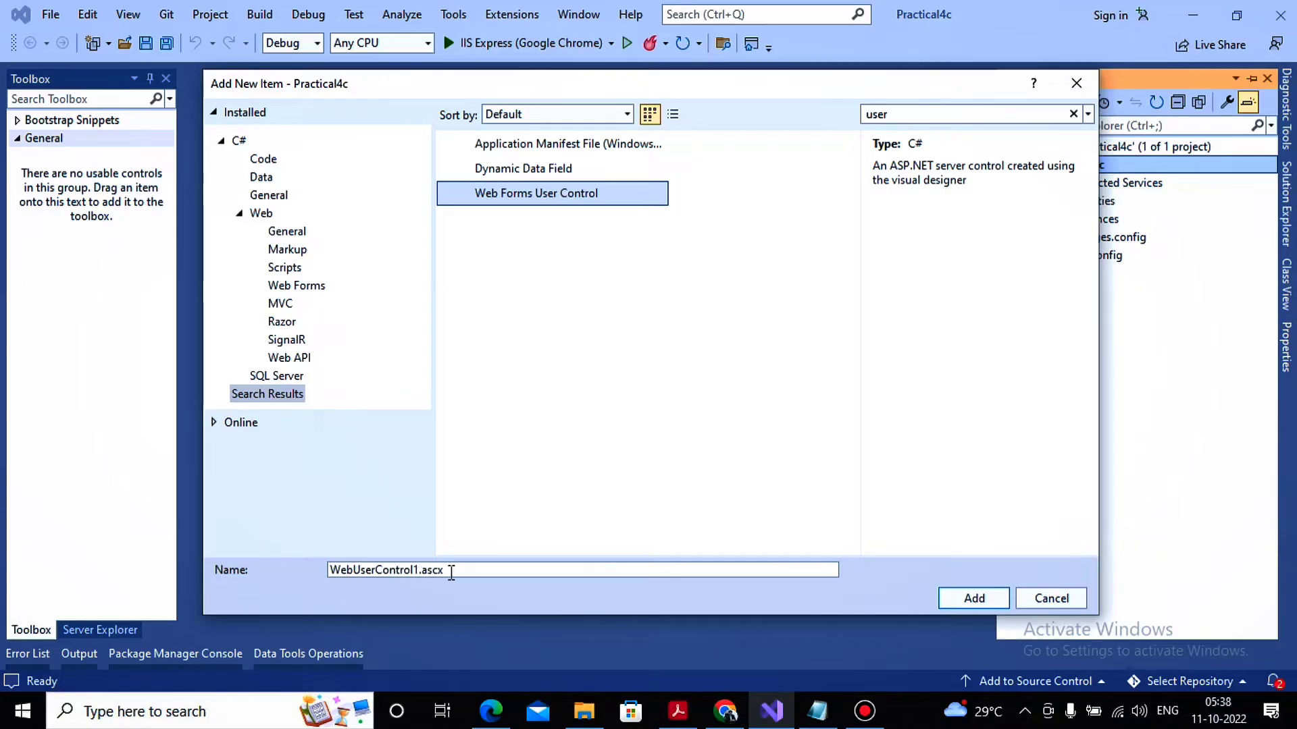
{"action": "mouse_move", "coordinate": [974, 598]}
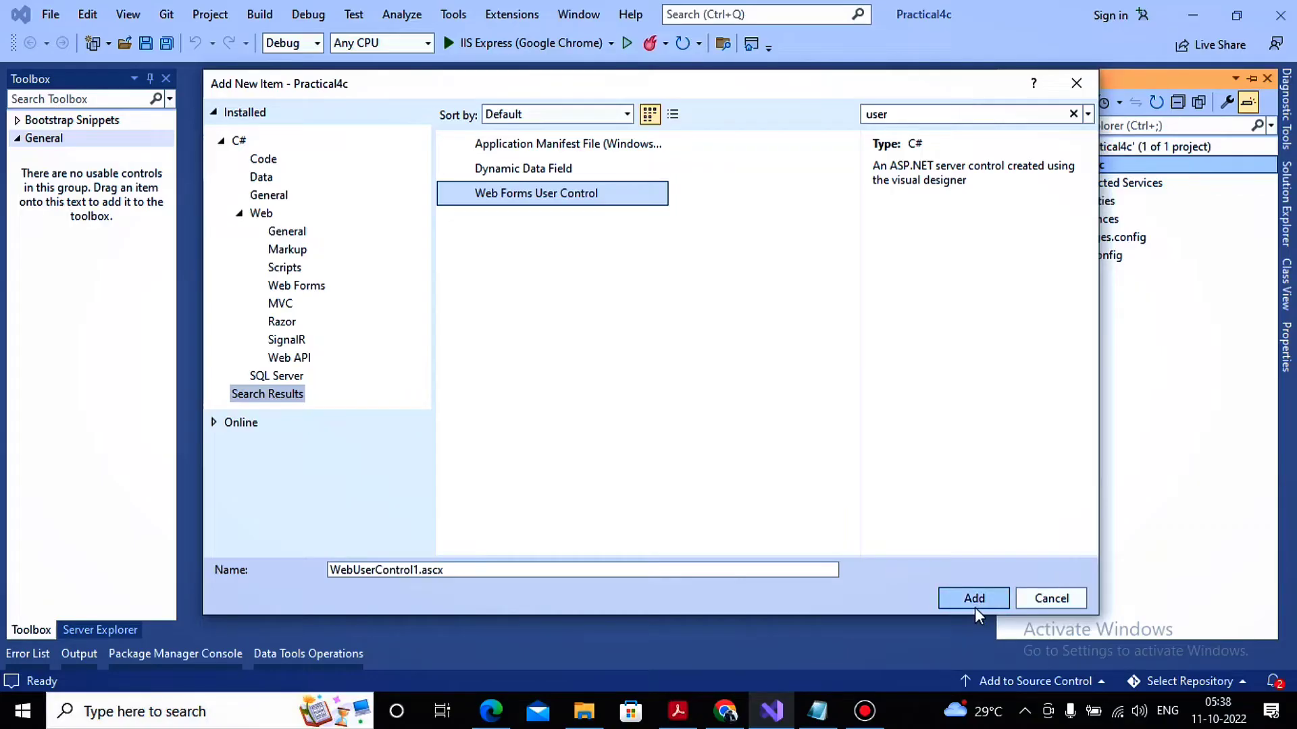
{"action": "left_click", "coordinate": [974, 599]}
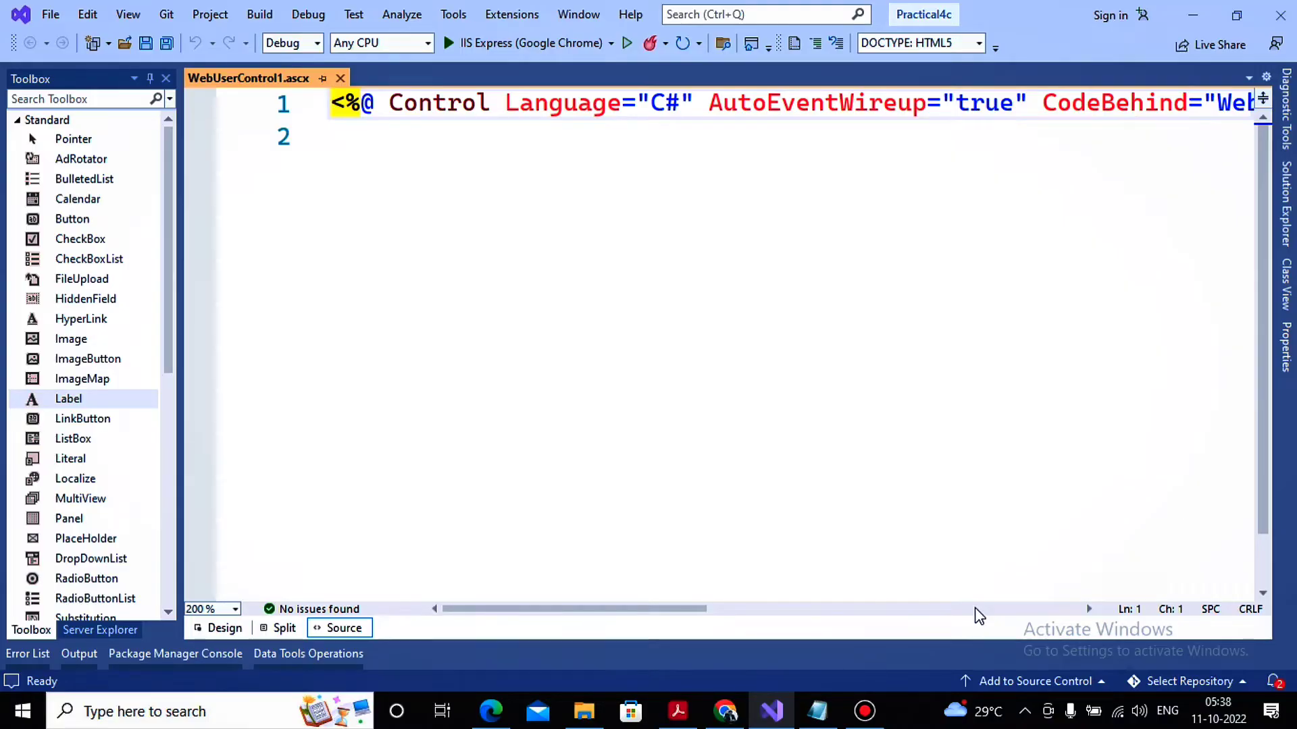
Lay out two labels with text boxes and a button on the control in Design view.
{"action": "left_click", "coordinate": [225, 628]}
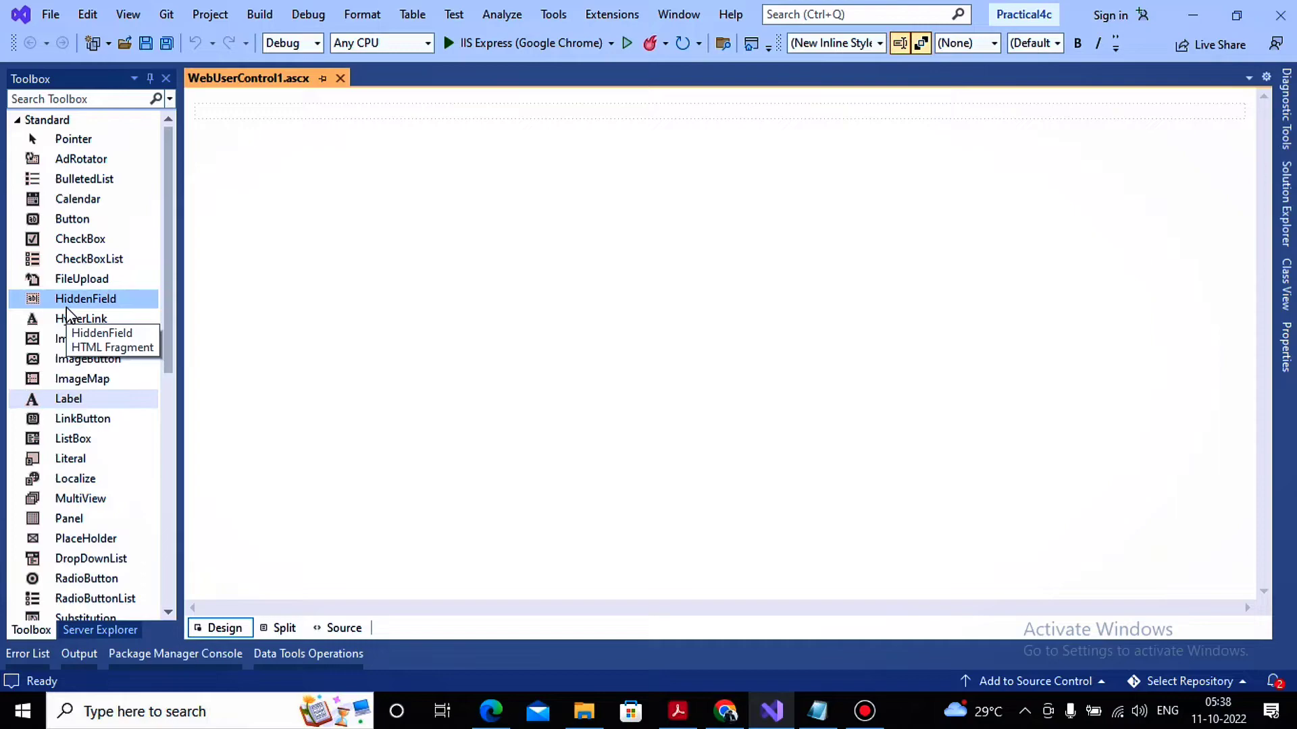
{"action": "left_click", "coordinate": [69, 399]}
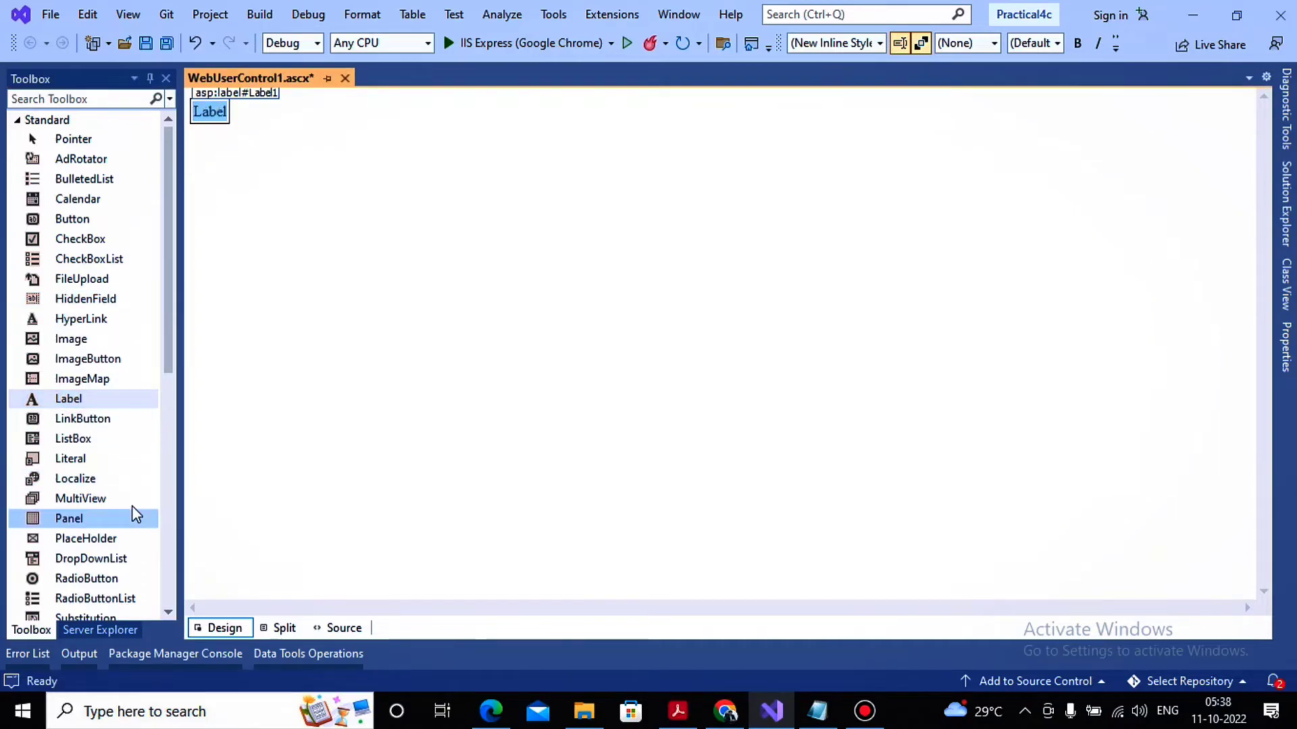
{"action": "scroll", "scroll_direction": "down", "scroll_amount": 3}
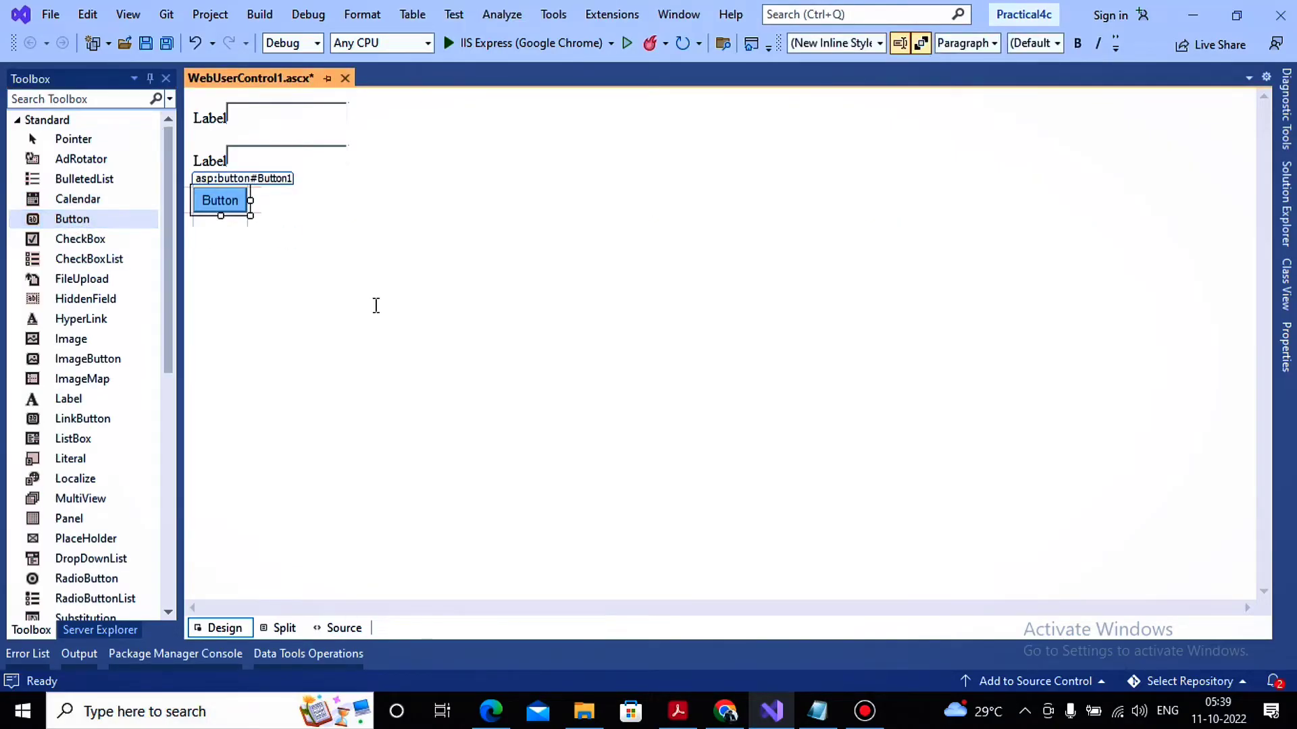
Set Label1's text to User Name and Label2's text to Password.
{"action": "left_click", "coordinate": [209, 117]}
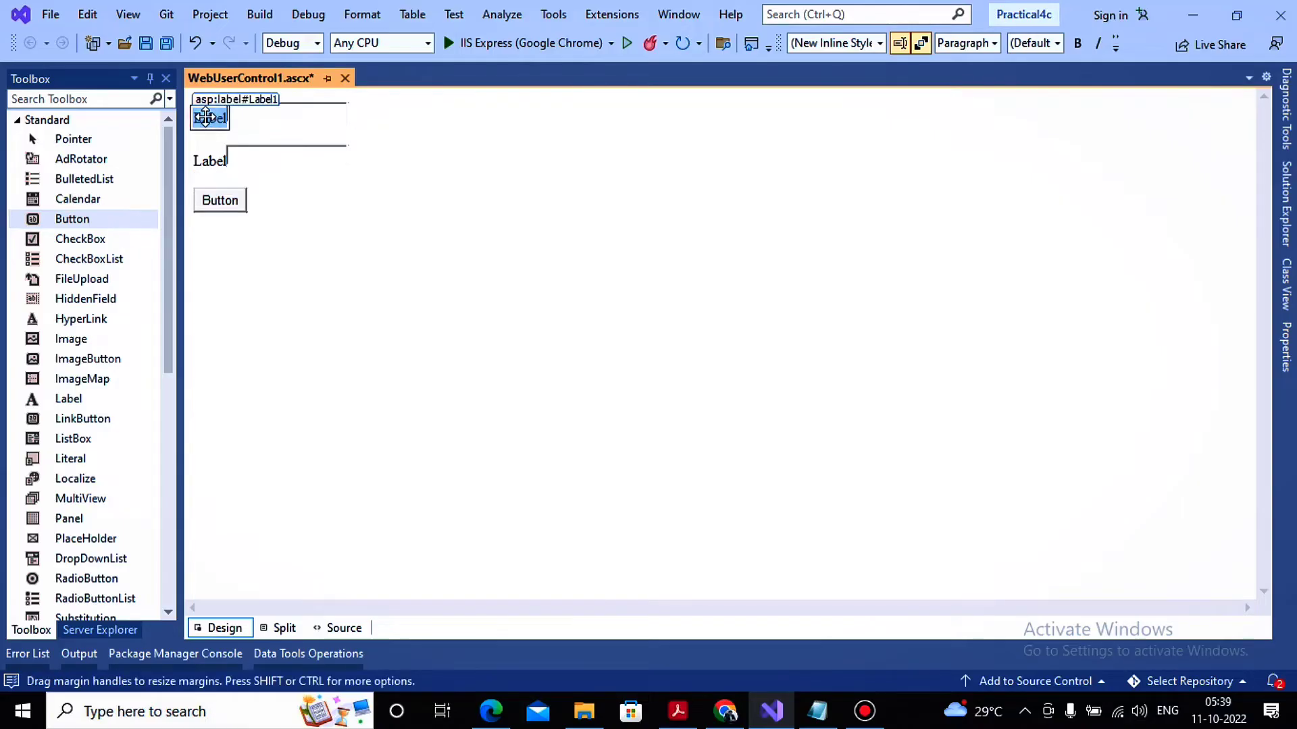
{"action": "left_click", "coordinate": [209, 118]}
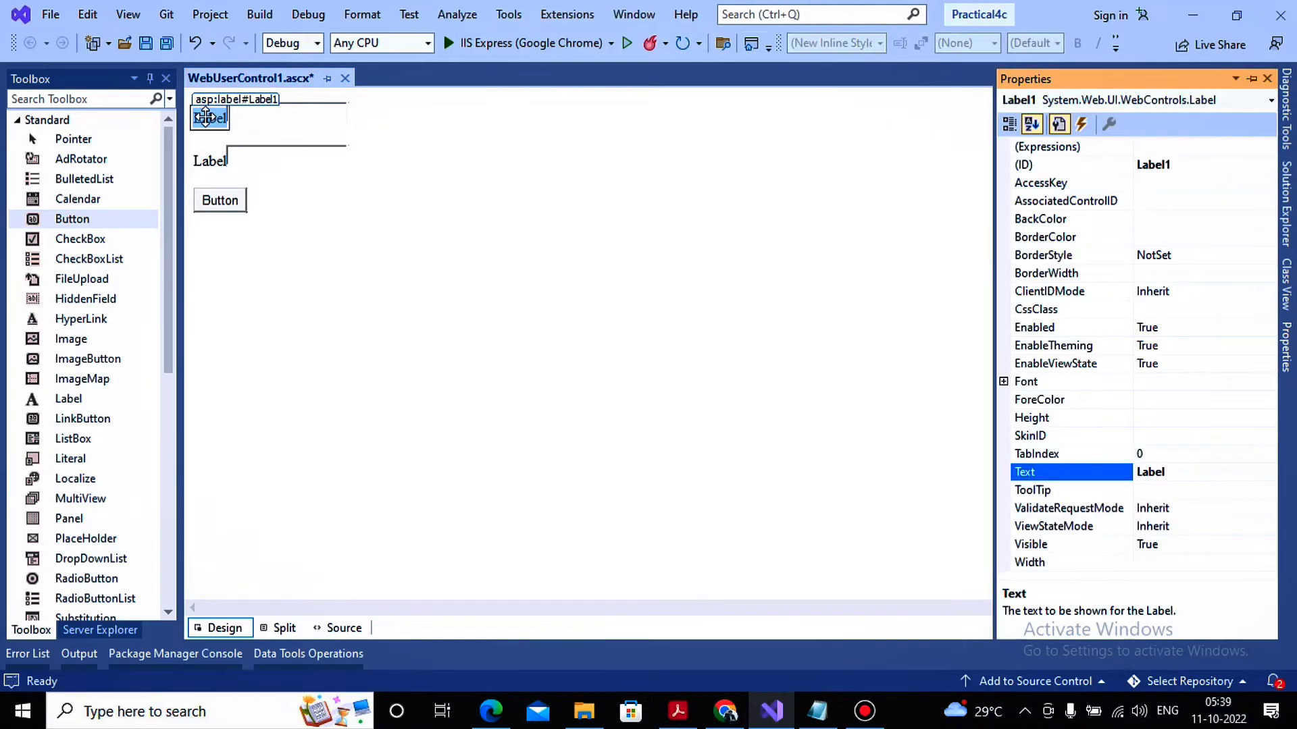
{"action": "type", "text": "User Name"}
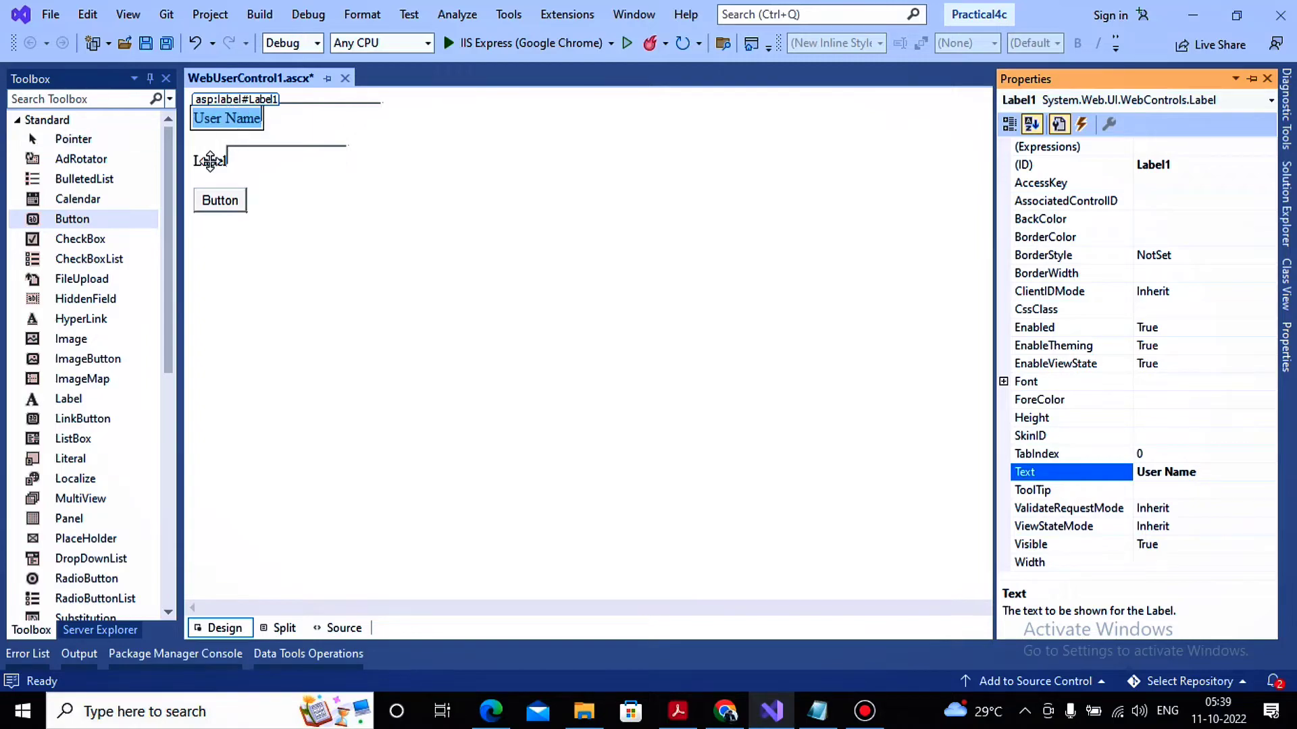
{"action": "left_click", "coordinate": [208, 160]}
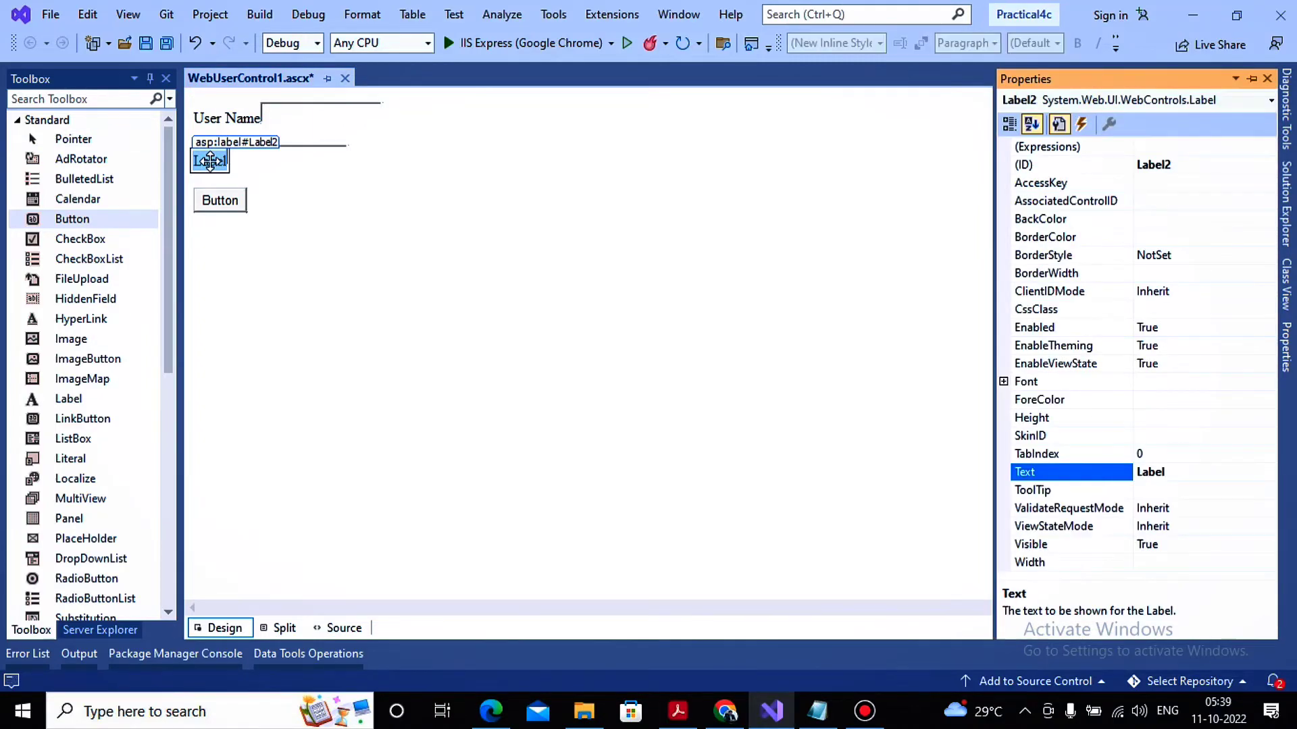
{"action": "type", "text": "Password"}
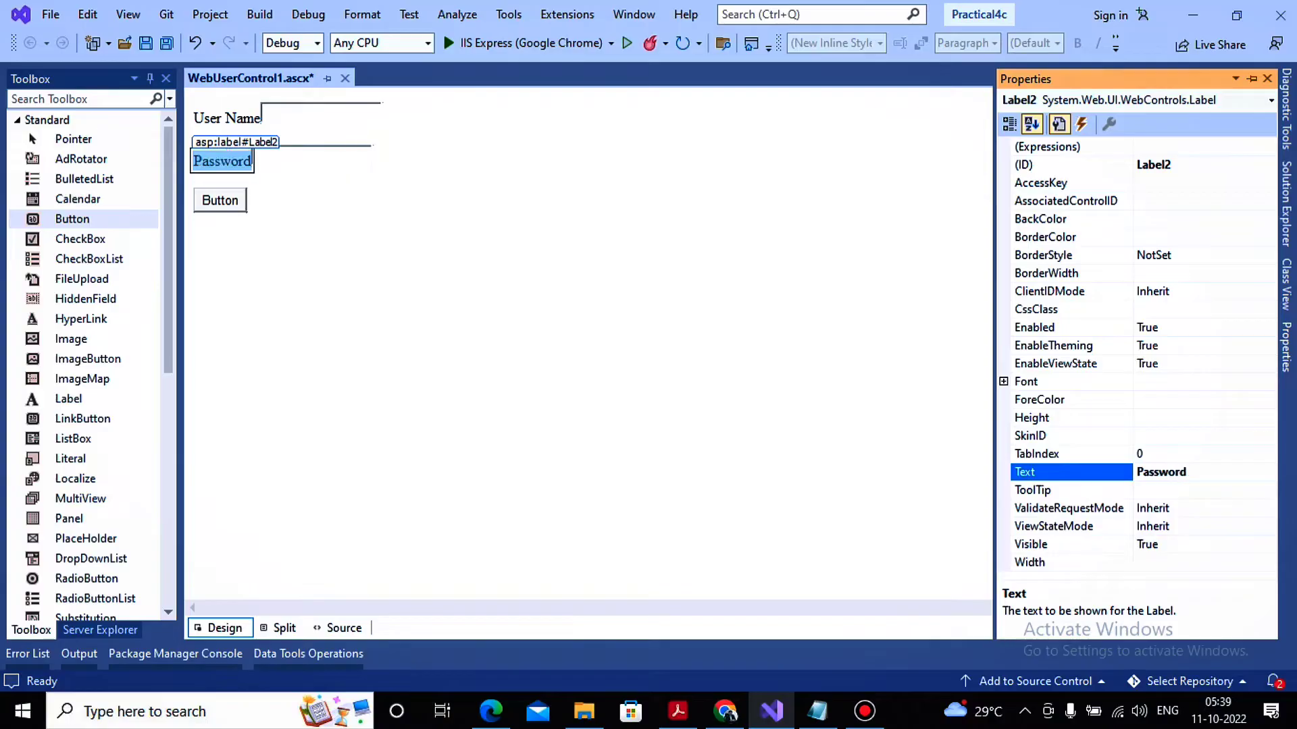
Set Button1's caption to Sign In.
{"action": "left_click", "coordinate": [219, 200]}
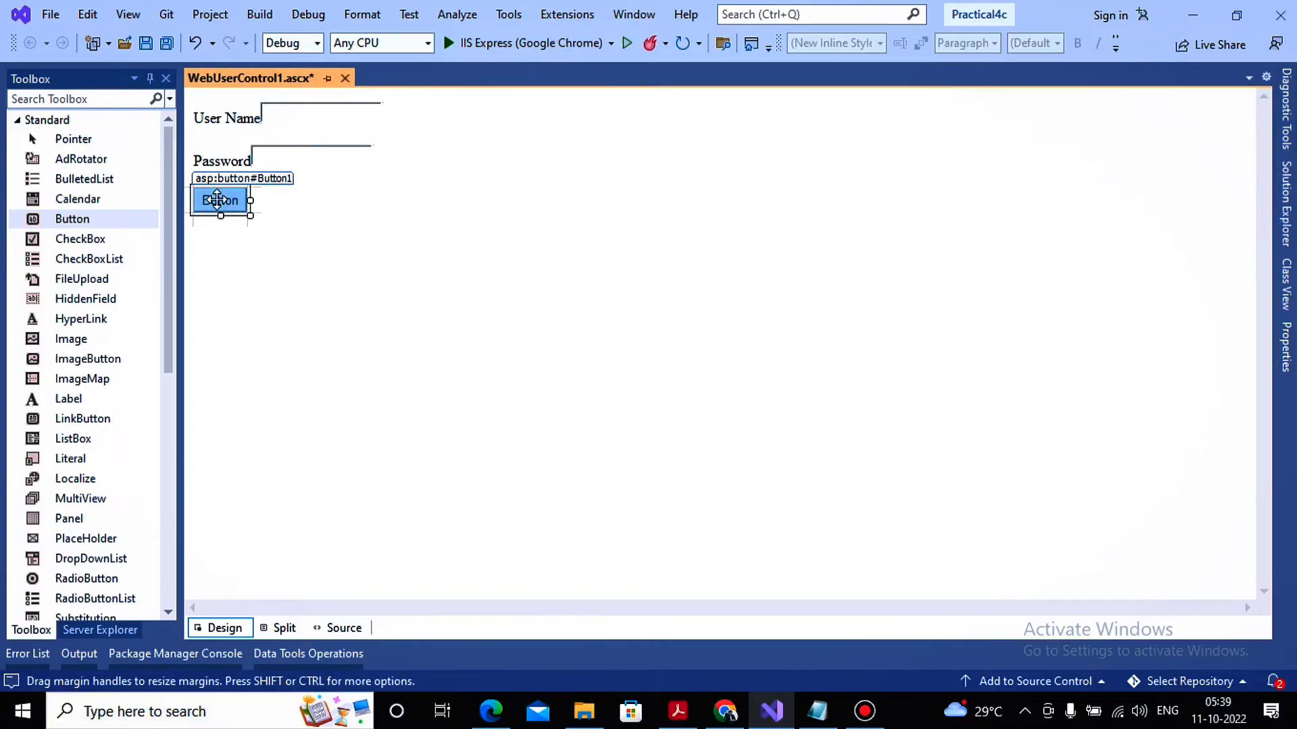
{"action": "type", "text": "Sign In"}
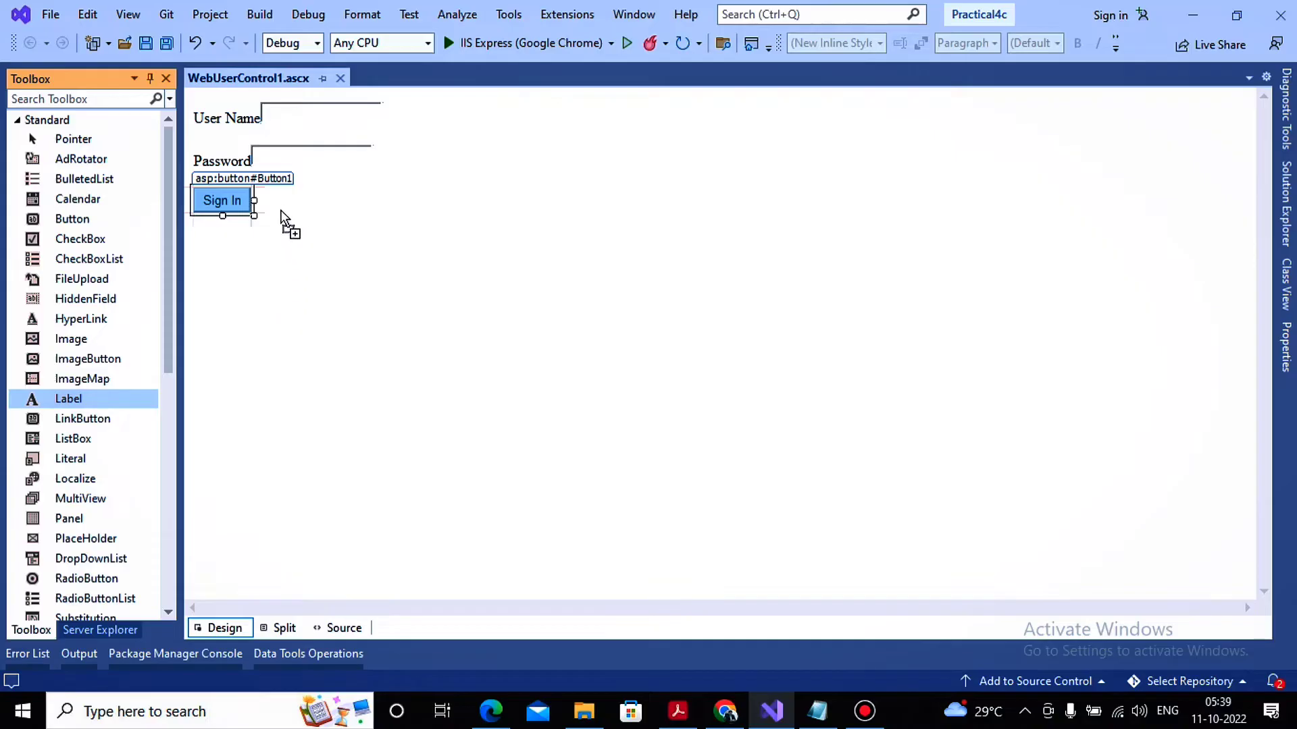
Make the Sign In click handler set Label3.Text to "Valid Login".
{"action": "double_click", "coordinate": [220, 200]}
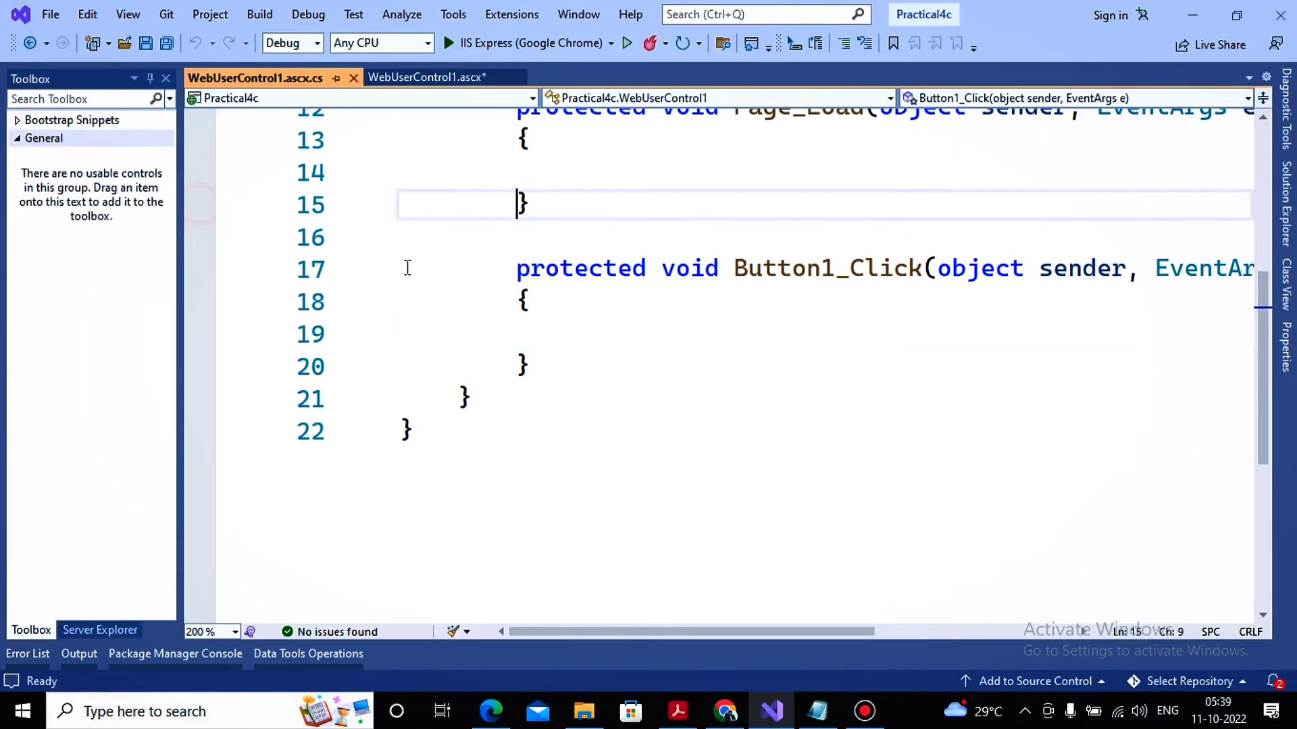
{"action": "left_click", "coordinate": [561, 334]}
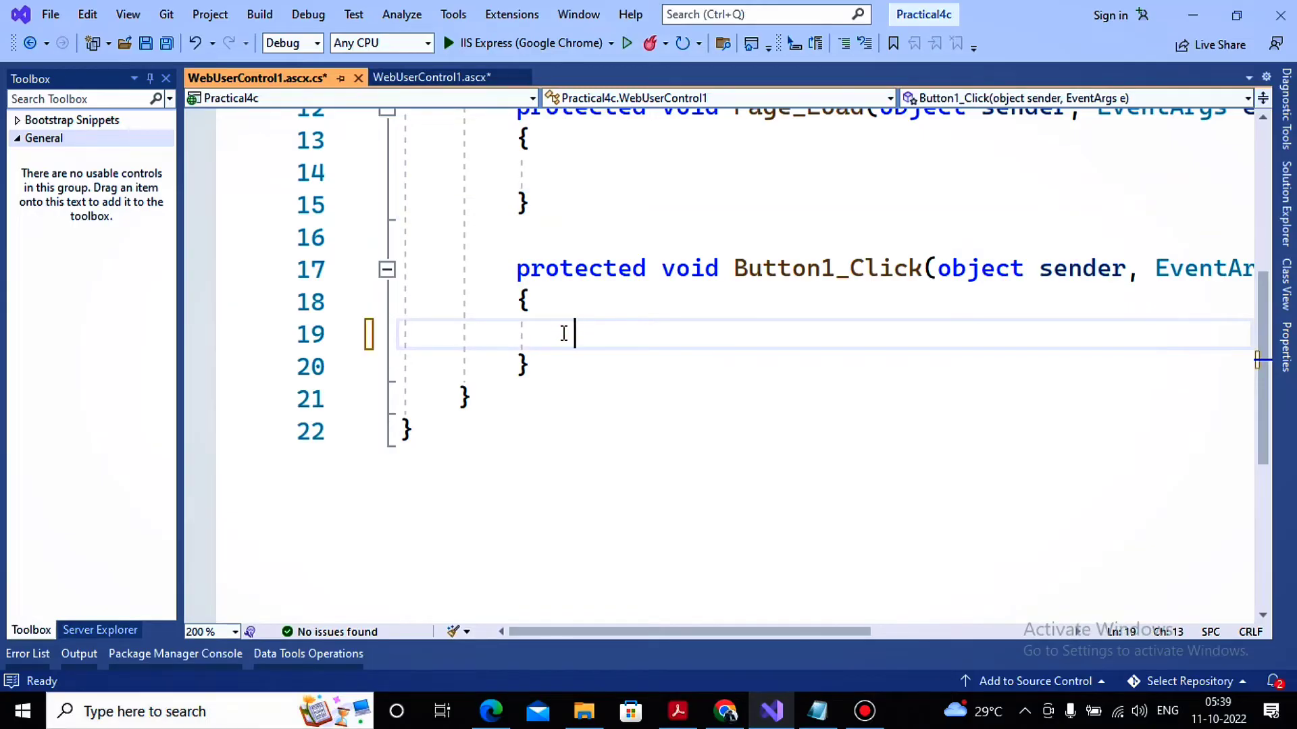
{"action": "type", "text": "Label3.Text=\"Valid"}
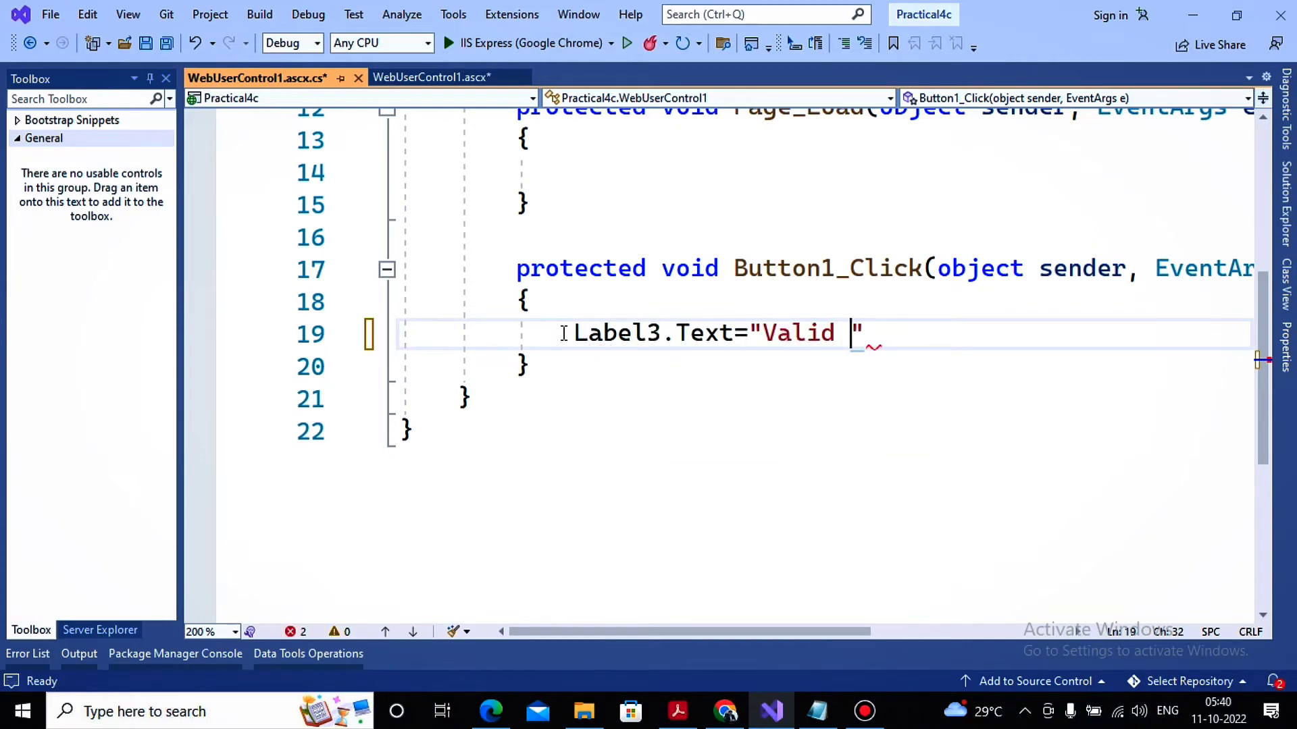
{"action": "type", "text": "Login\";"}
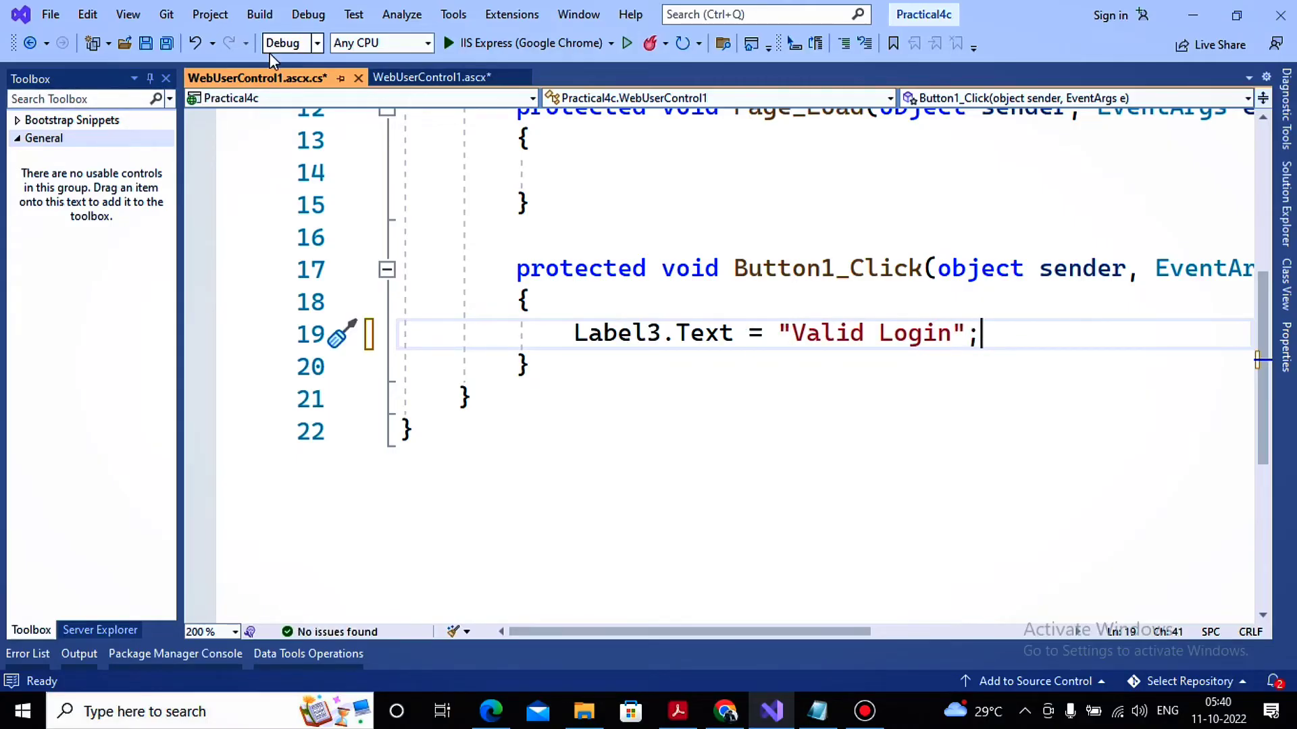
Close the code-behind file saving changes, then close the control designer.
{"action": "left_click", "coordinate": [358, 78]}
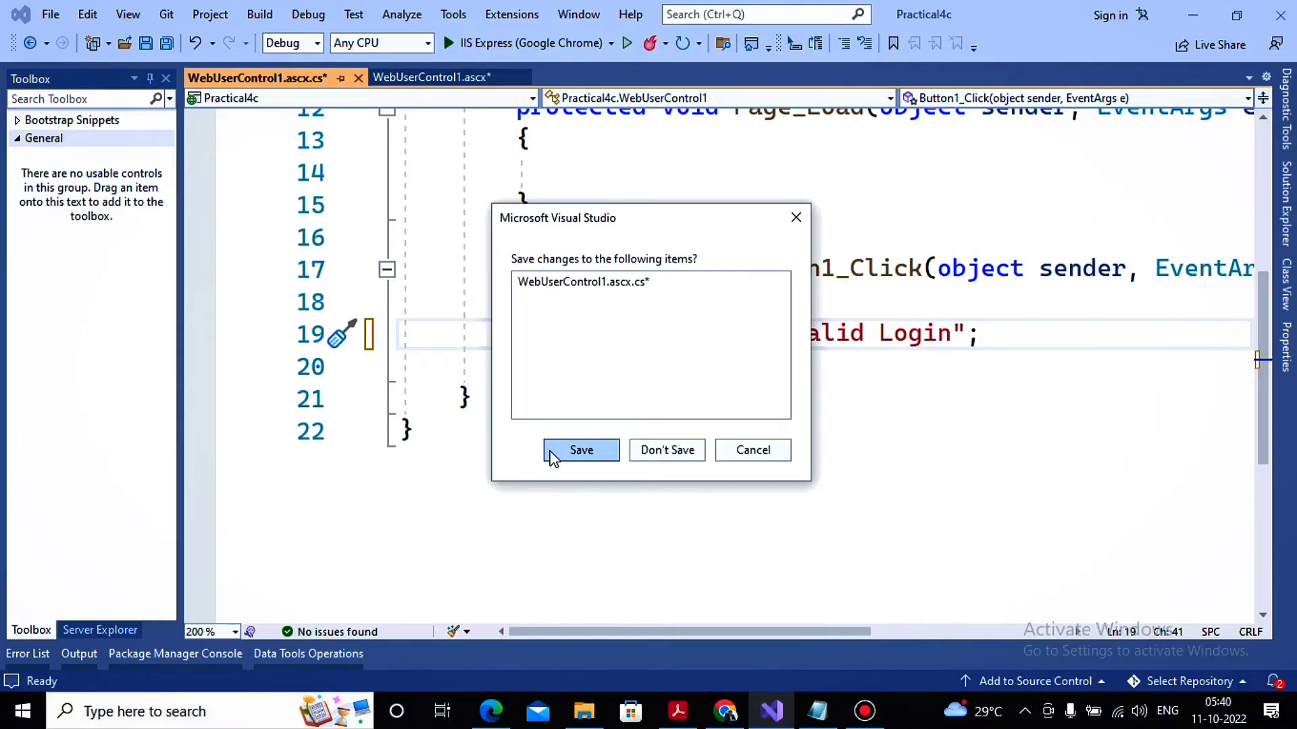
{"action": "left_click", "coordinate": [581, 449]}
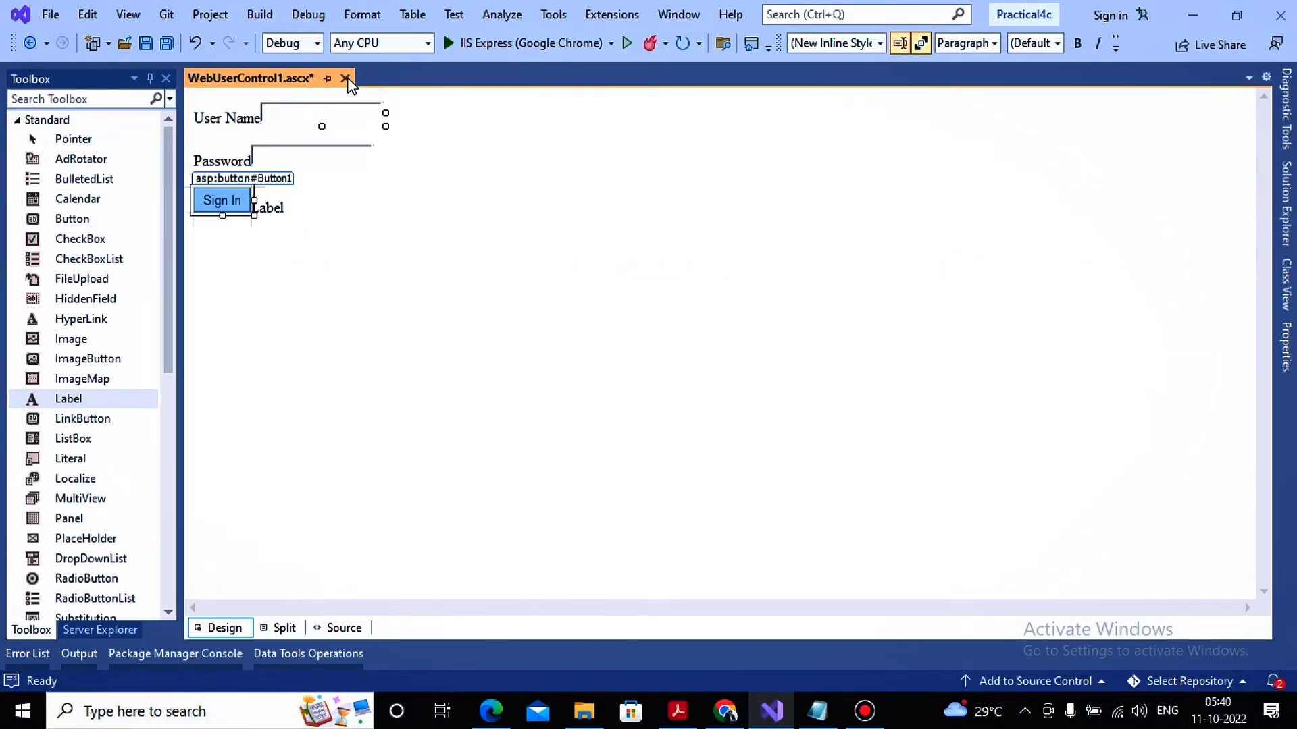
{"action": "left_click", "coordinate": [346, 79]}
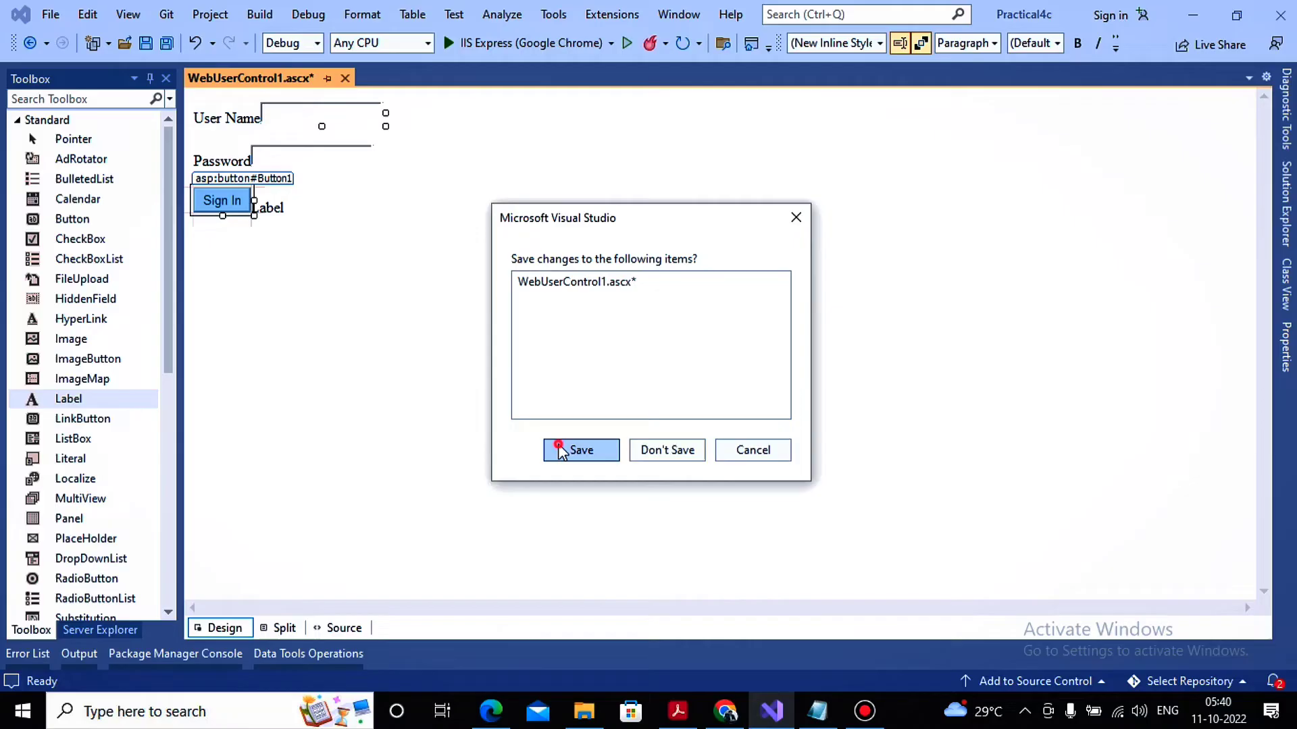
Save the control and add WebForm1.aspx to Practical4c, shown in Design view.
{"action": "left_click", "coordinate": [581, 450]}
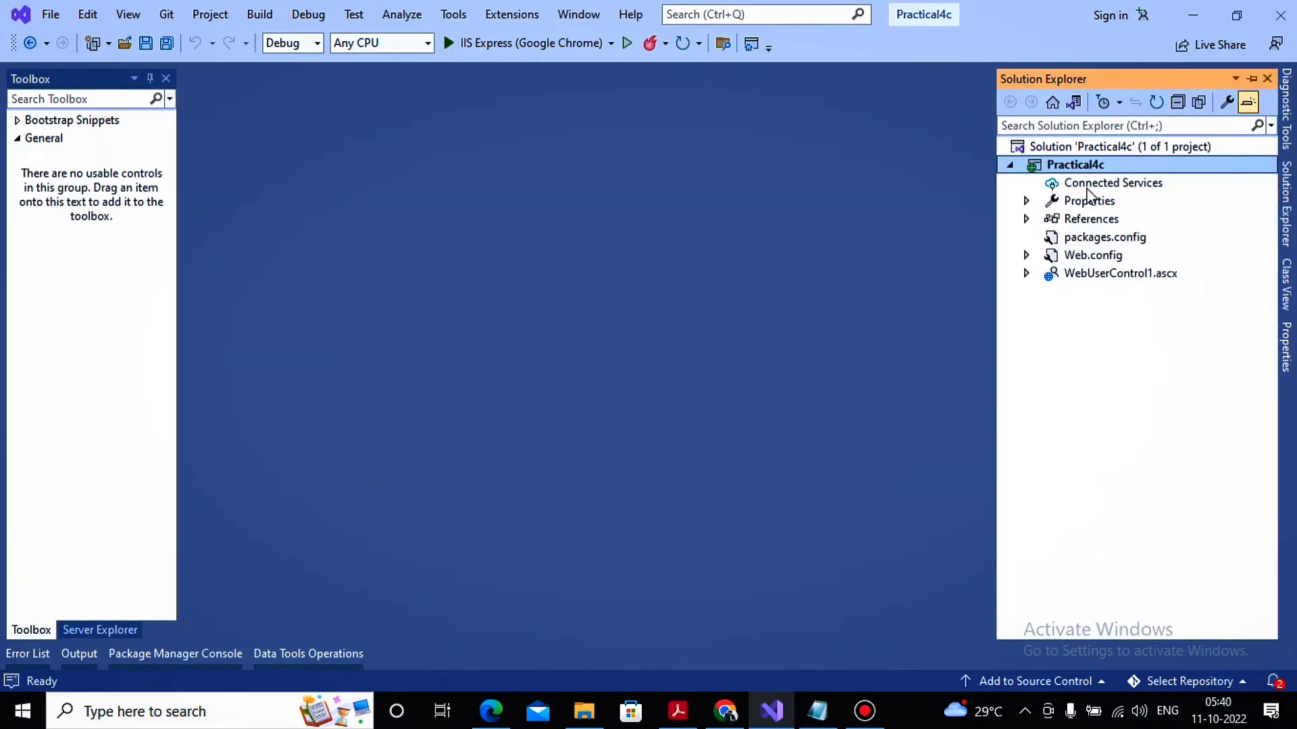
{"action": "right_click", "coordinate": [1075, 164]}
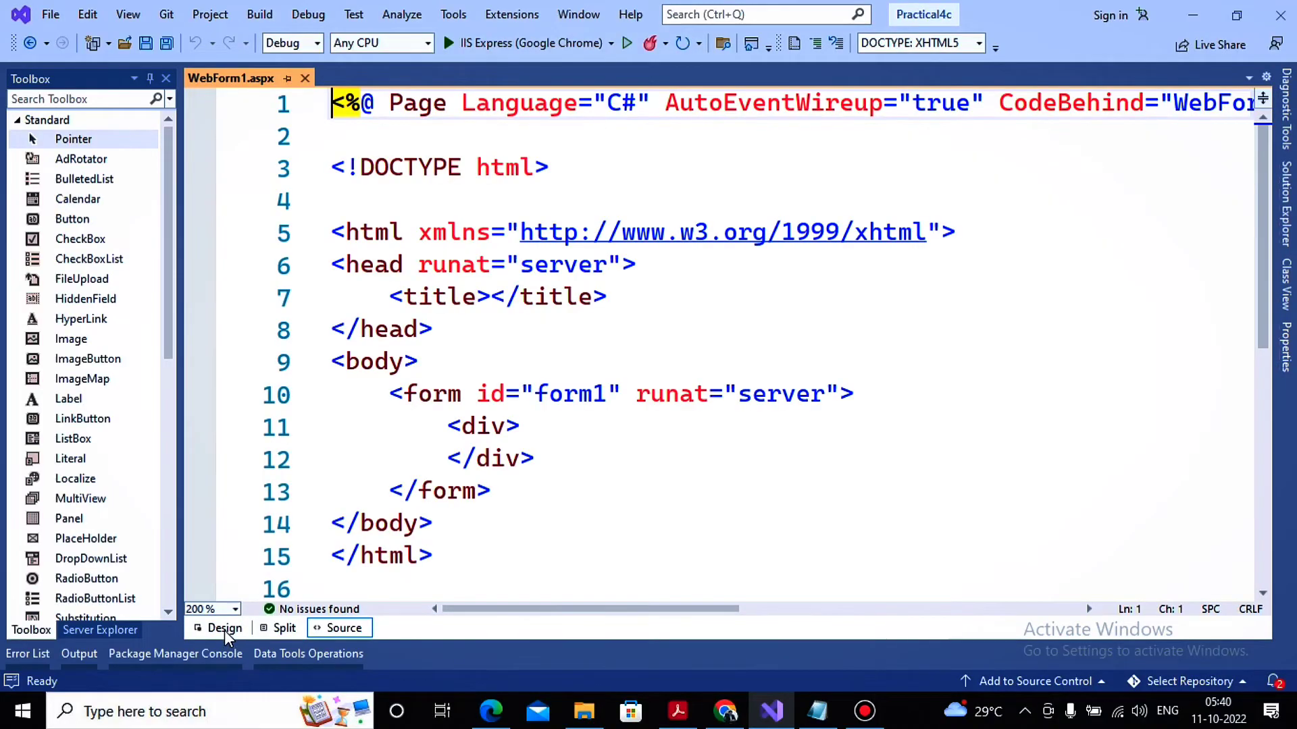
{"action": "left_click", "coordinate": [223, 628]}
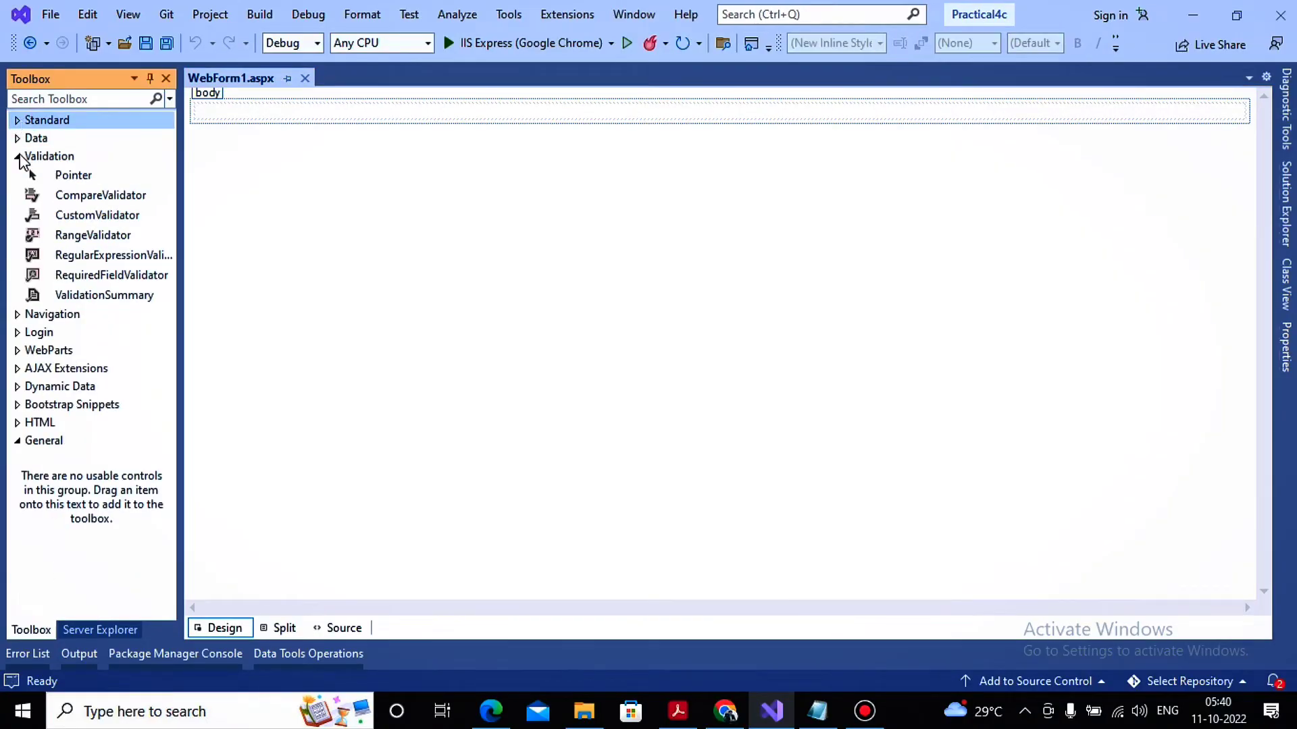
{"action": "left_click", "coordinate": [50, 157]}
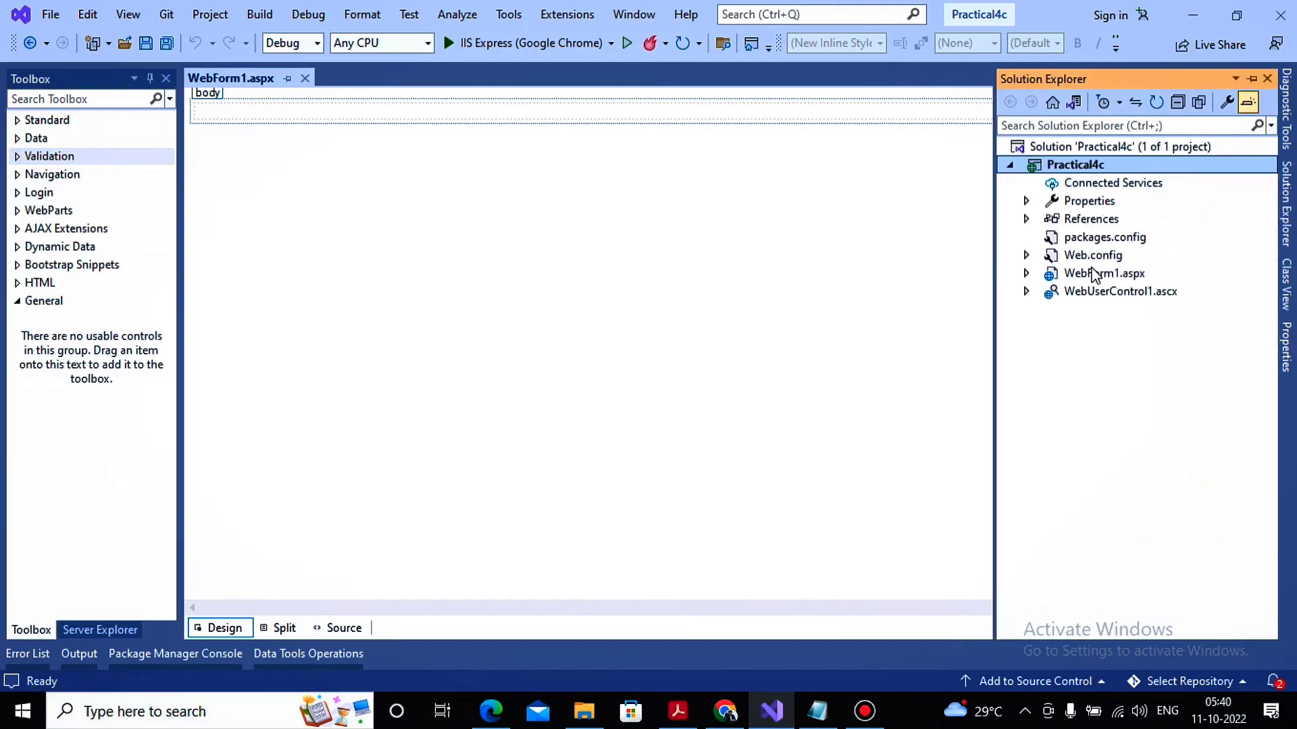
Place the login control on WebForm1, run it to show Valid Login, then close the browser.
{"action": "left_click", "coordinate": [1120, 292]}
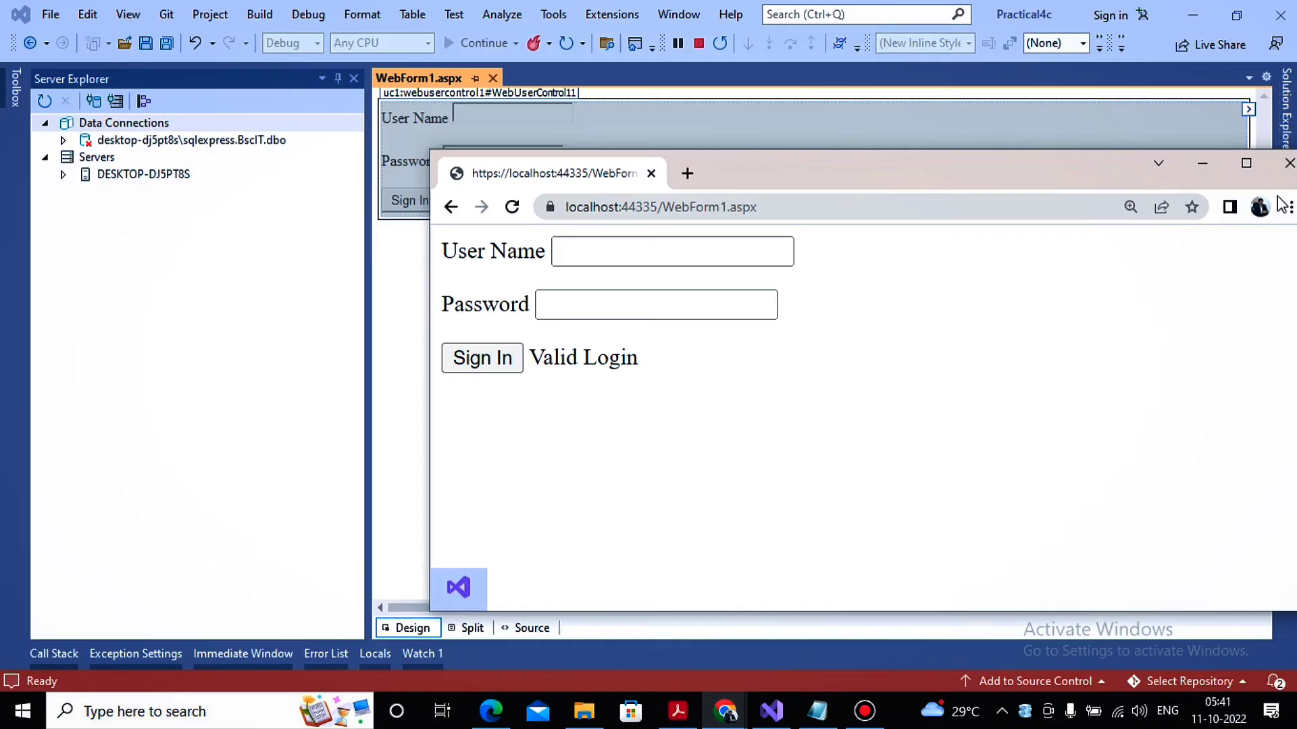
{"action": "left_click", "coordinate": [1289, 162]}
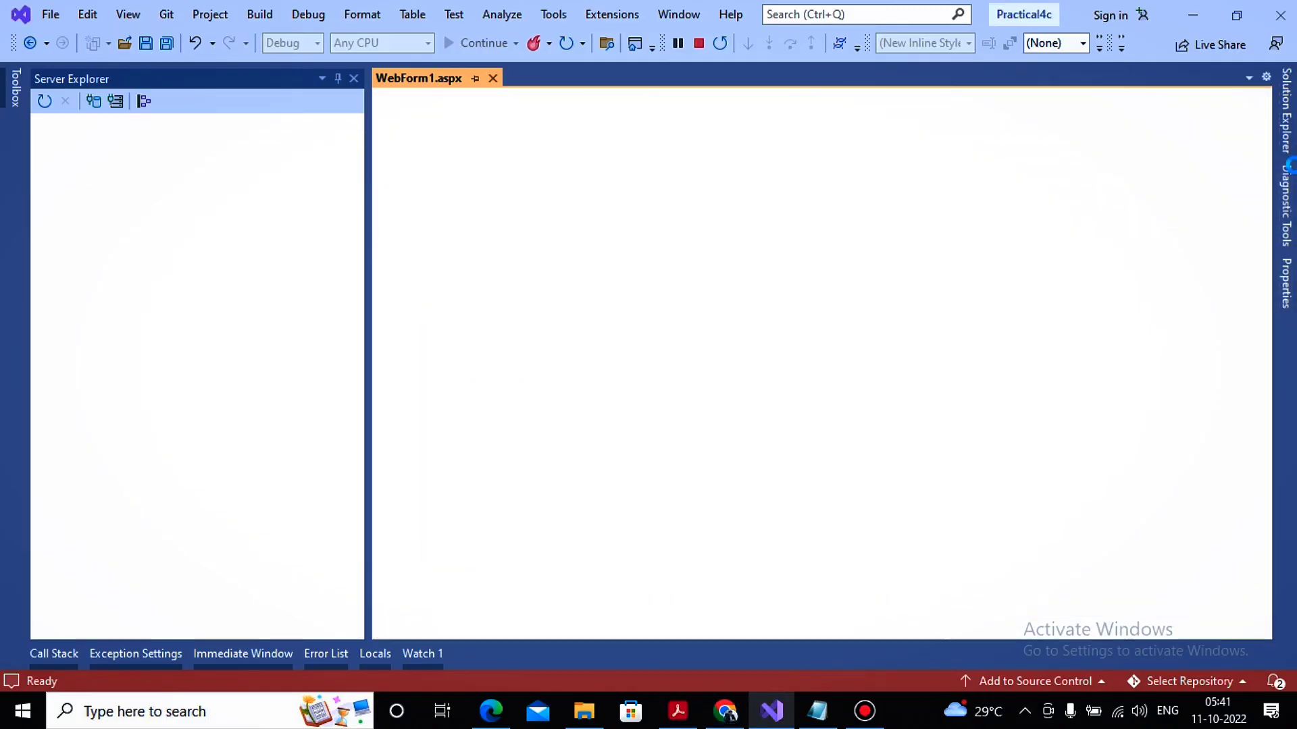